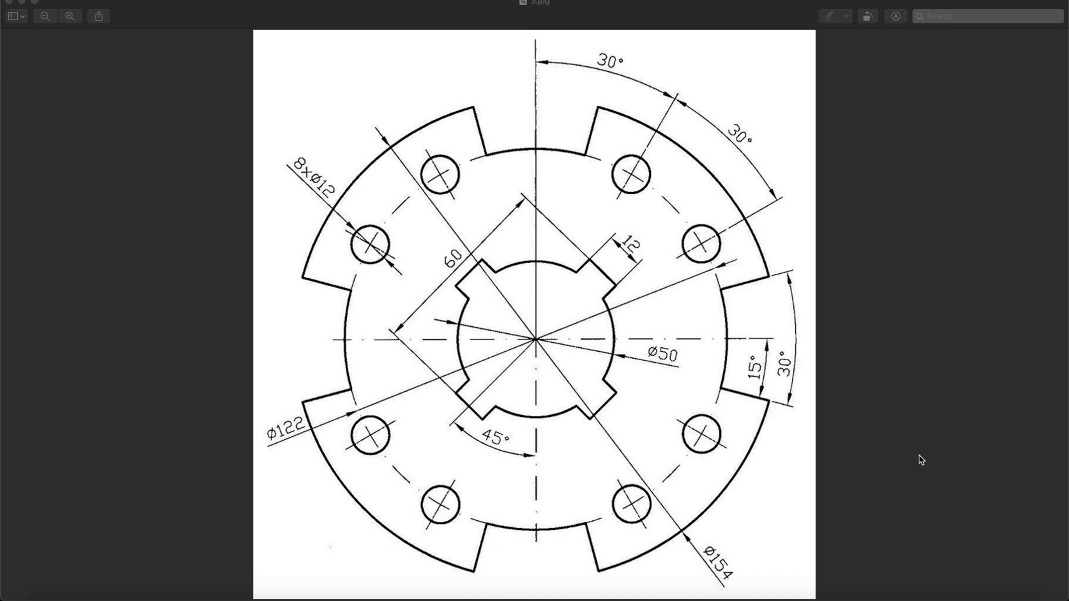
mouse_move(712, 285)
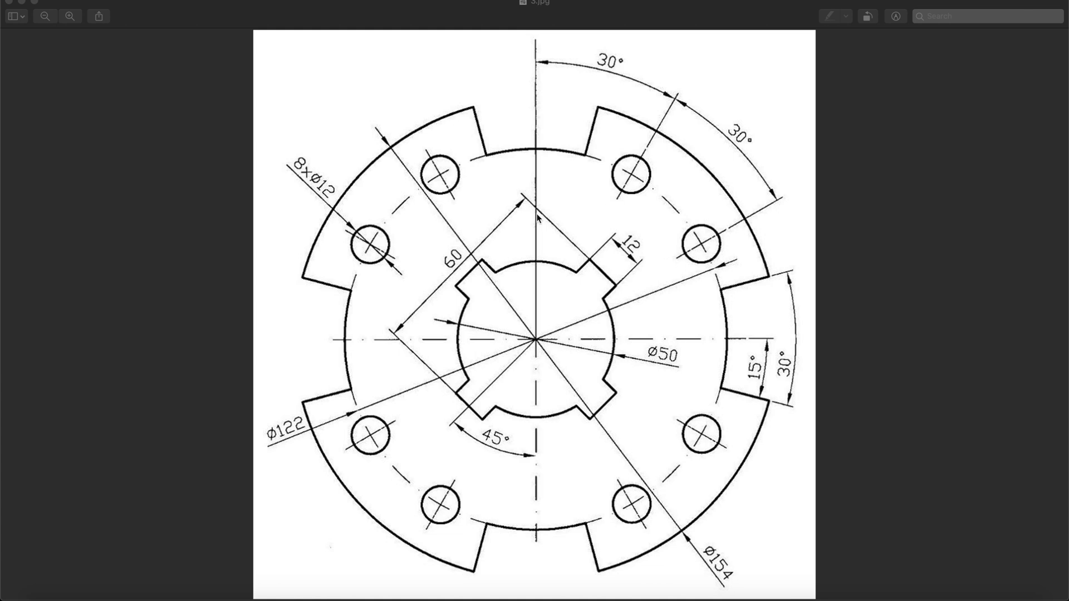
mouse_move(149, 5)
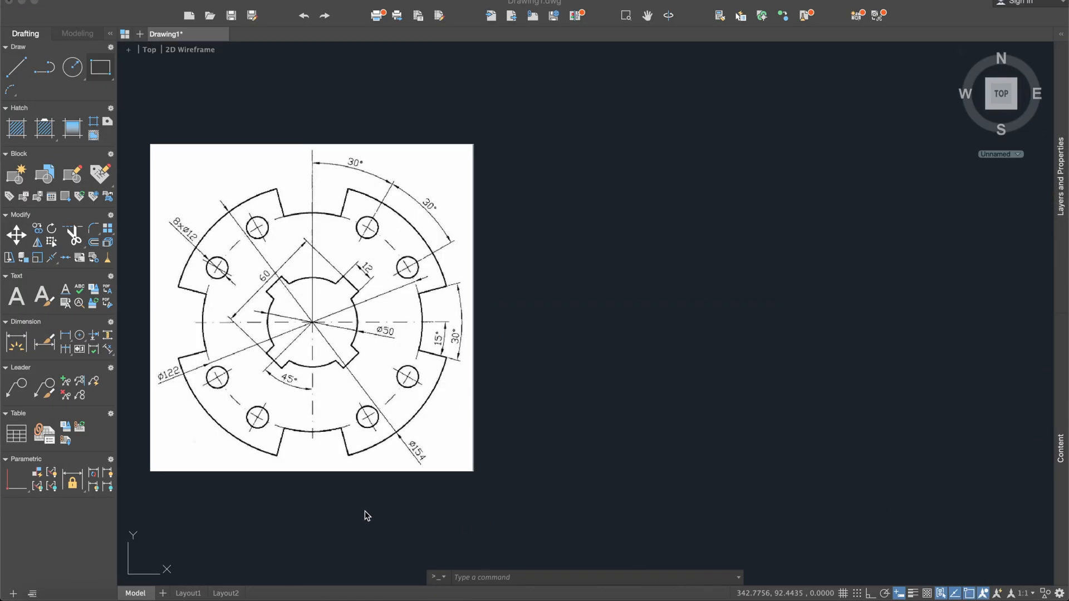
mouse_move(563, 373)
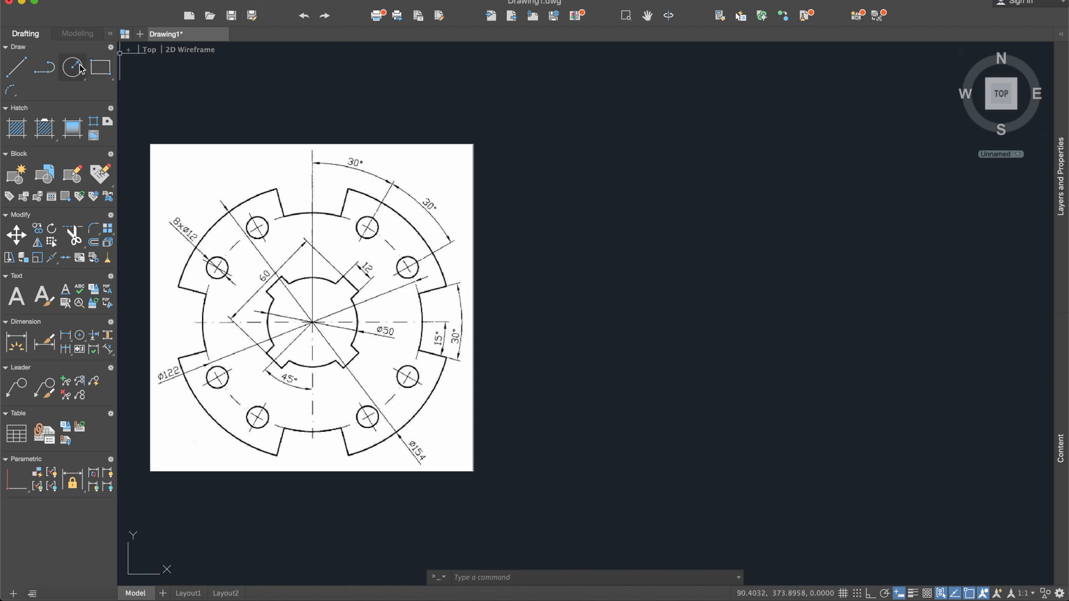
- Draw the hub, bolt-circle and outer circles on one shared centre with CIRCLE
click(72, 67)
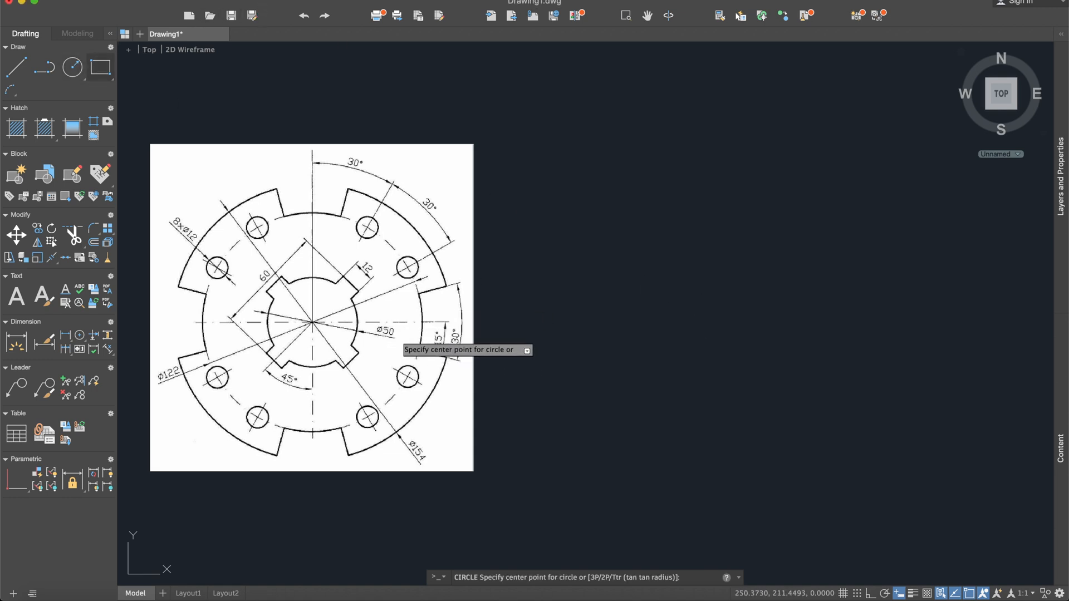
mouse_move(742, 300)
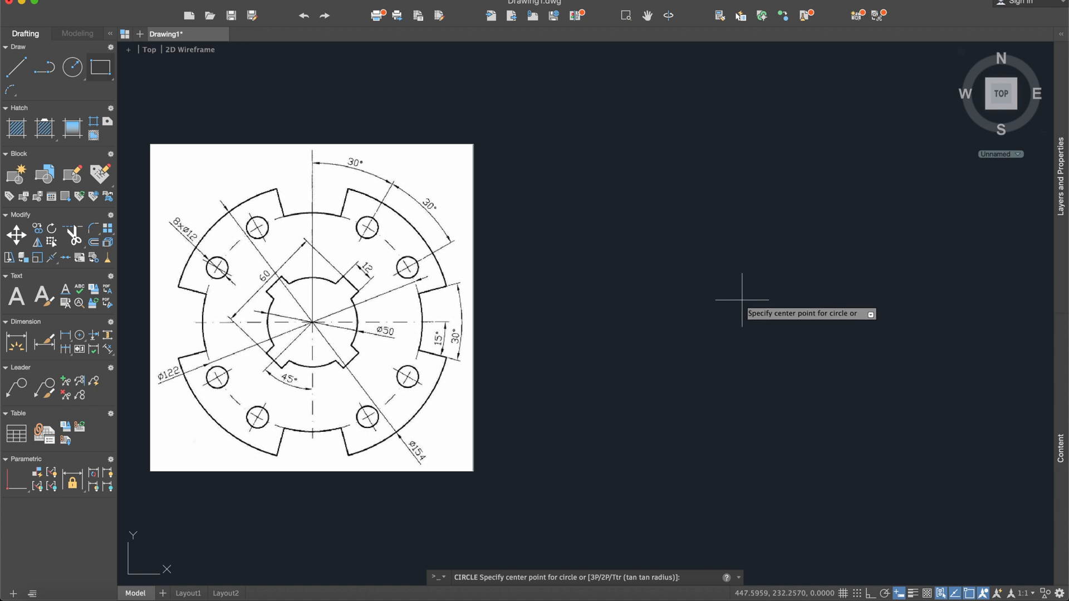
click(741, 299)
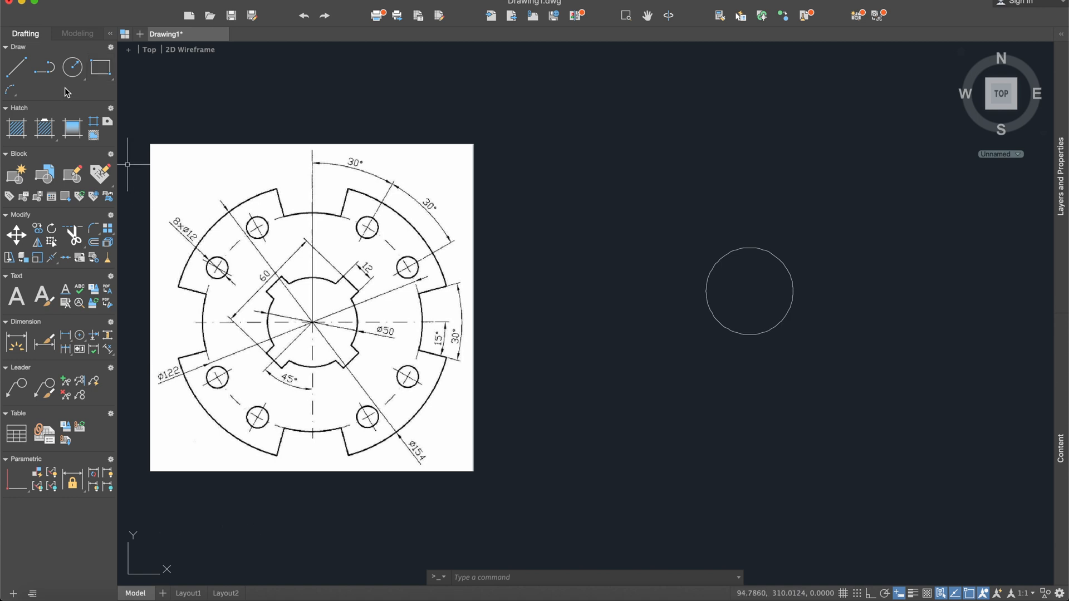
click(72, 67)
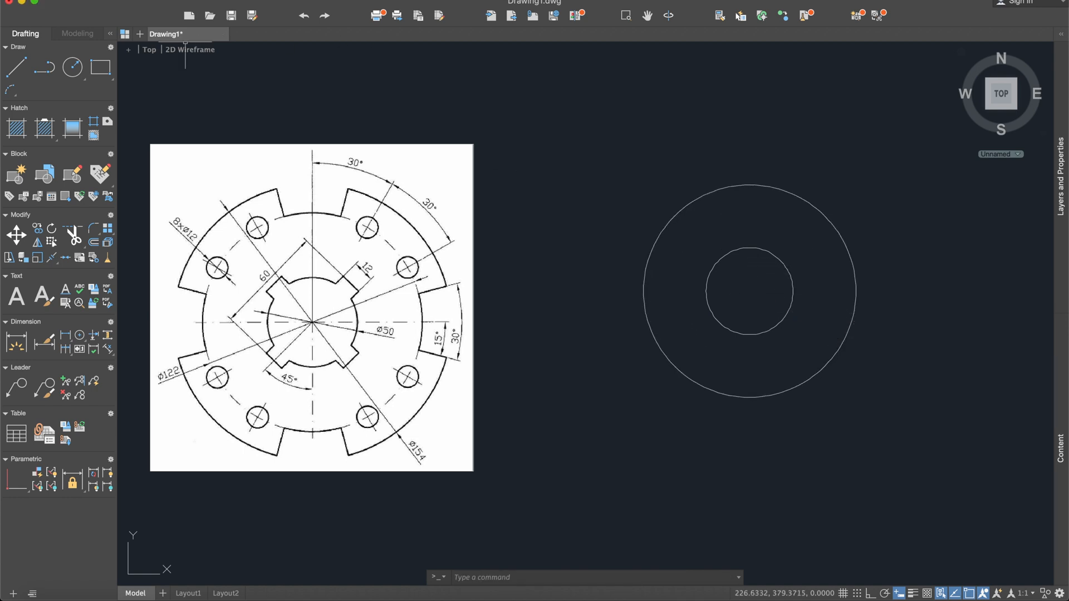
click(71, 67)
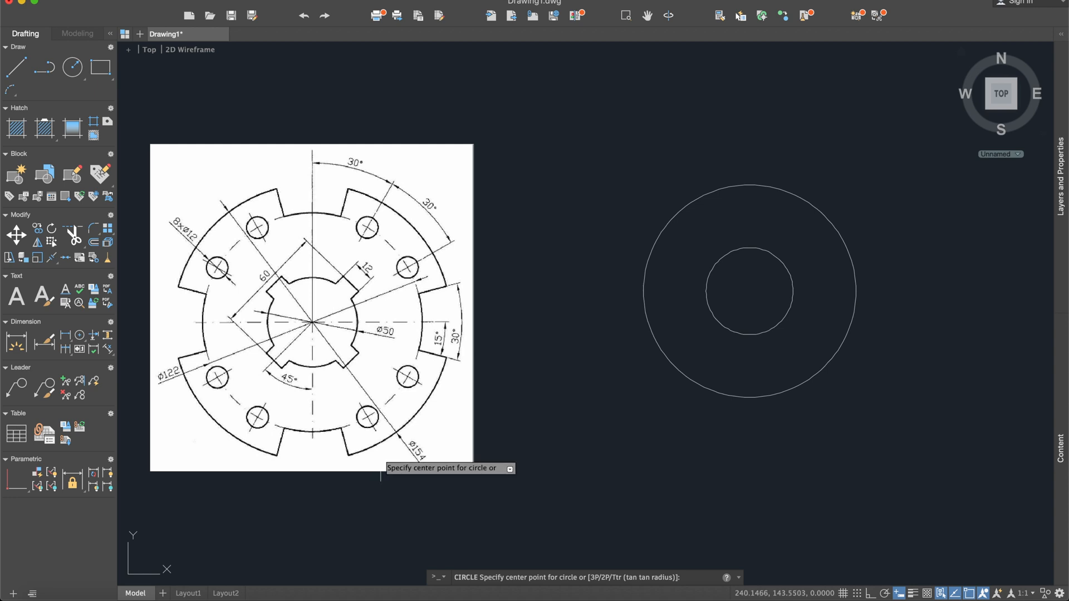
mouse_move(749, 290)
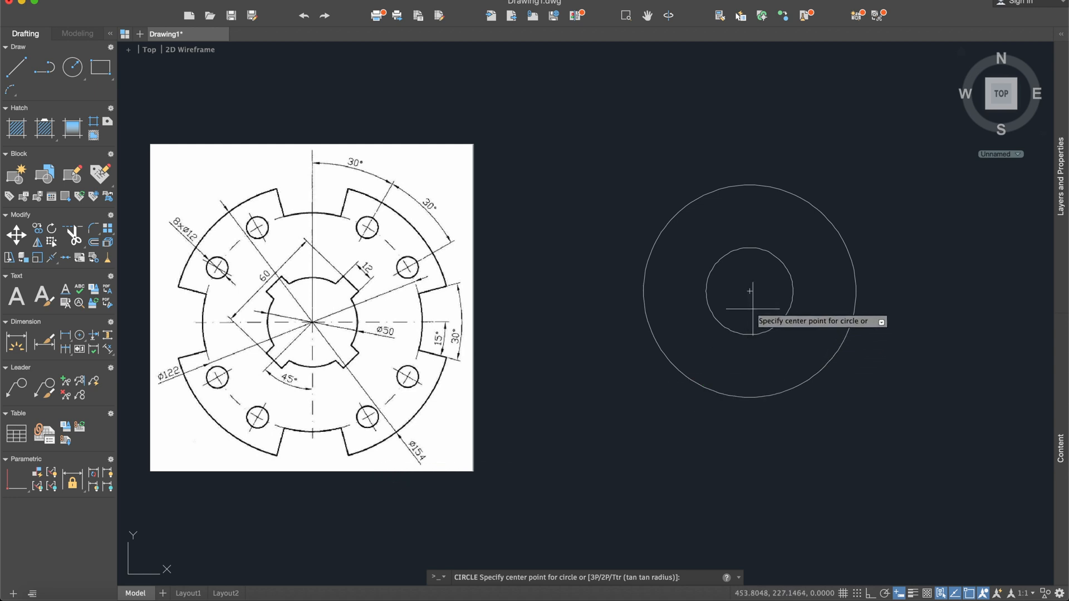
click(749, 292)
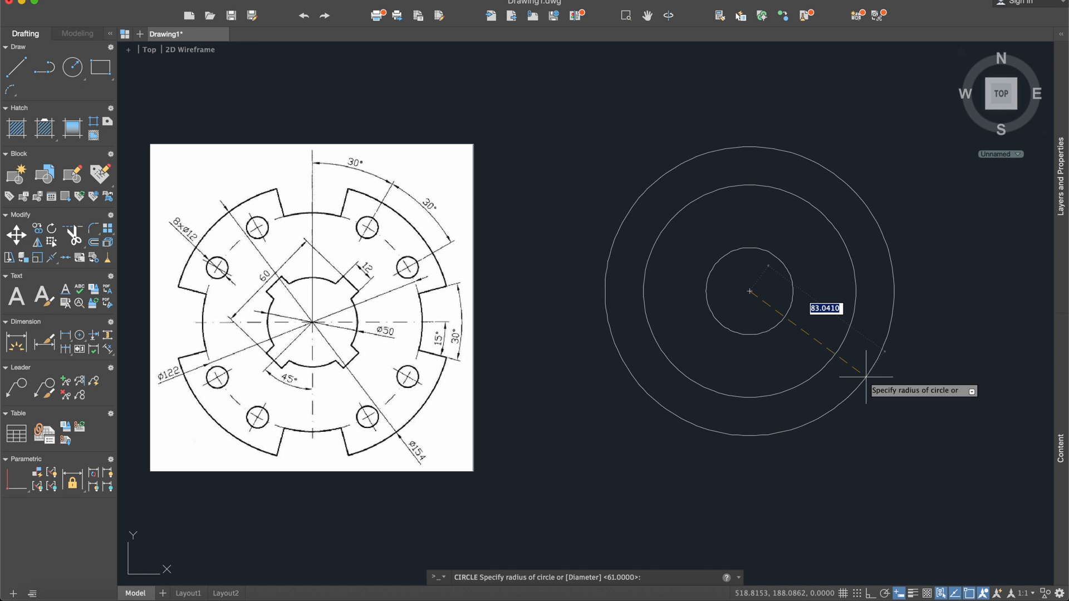
click(734, 306)
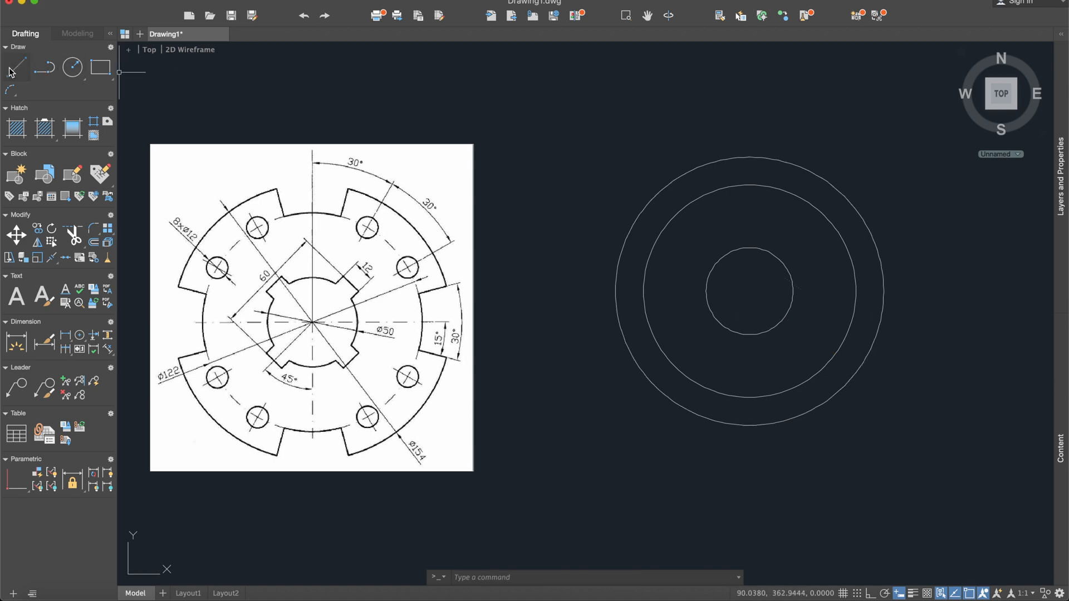
- Draw vertical and horizontal lines from the centre with Ortho on, ready for trimming
click(15, 67)
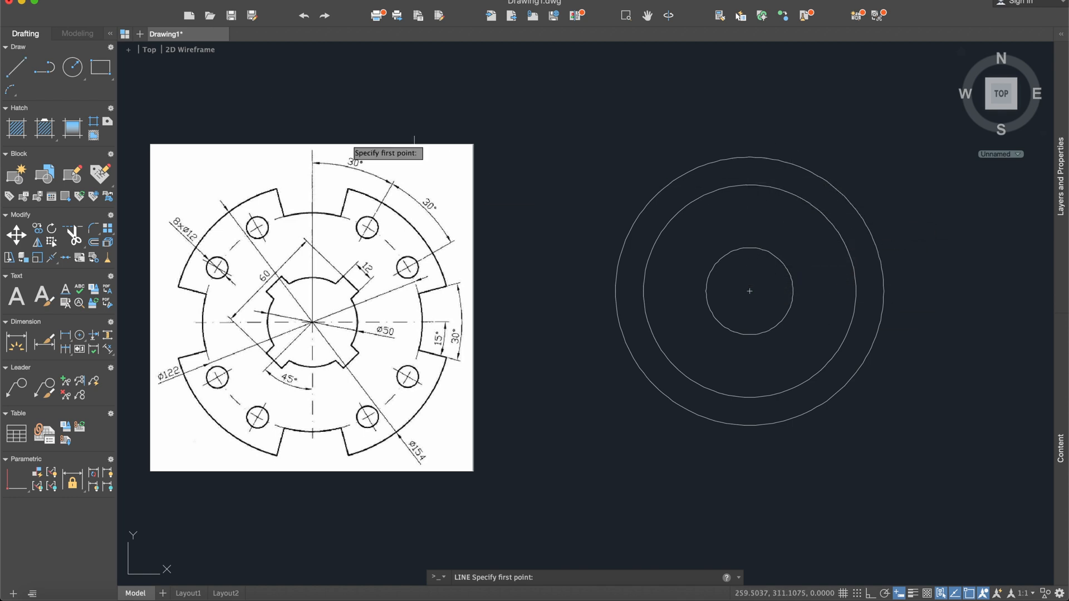
mouse_move(748, 292)
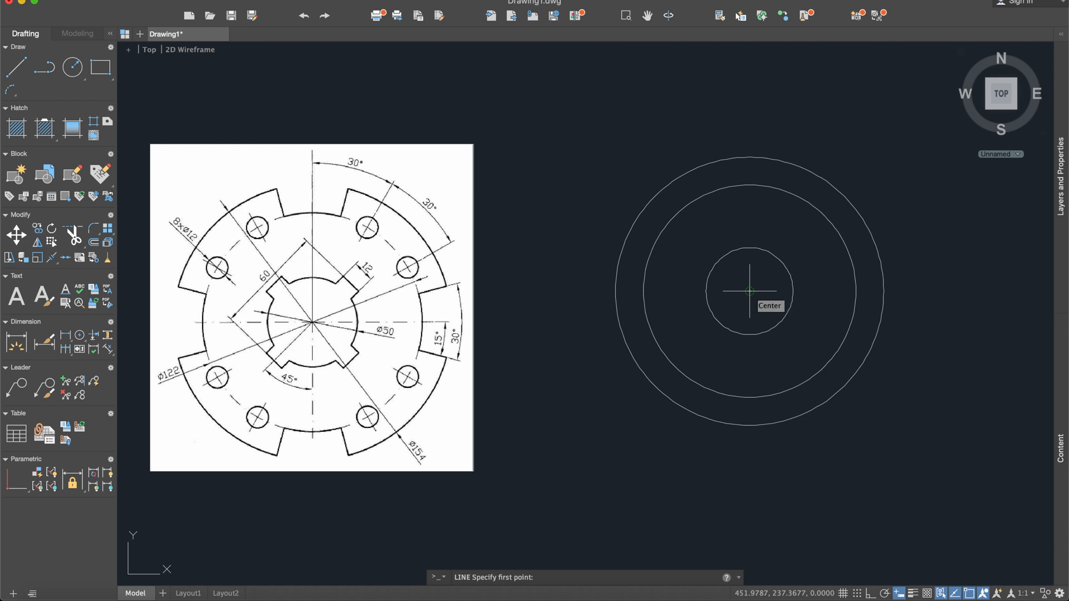
click(750, 291)
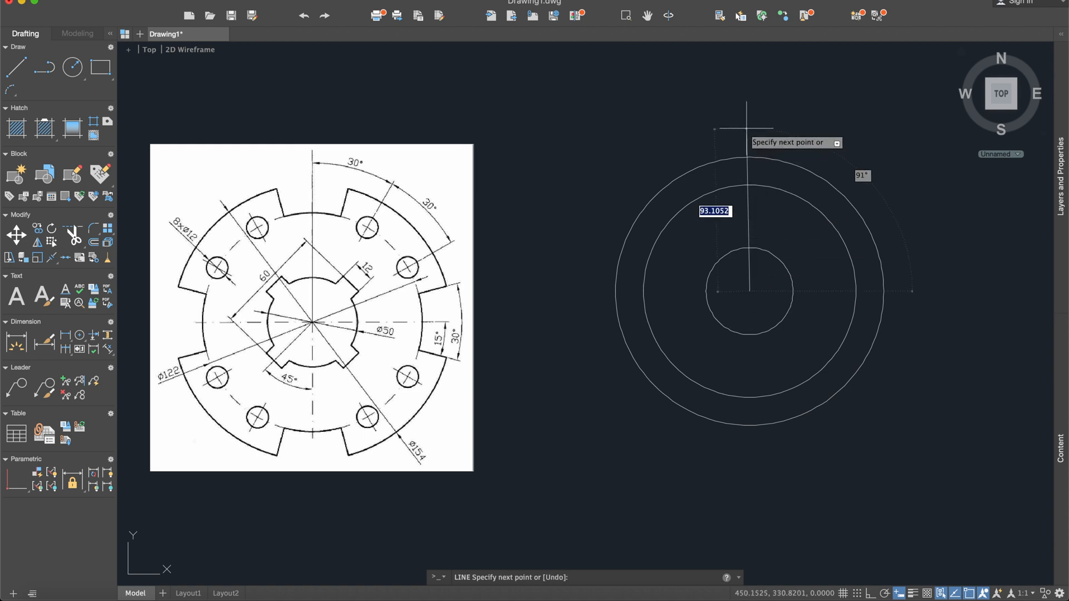
mouse_move(713, 75)
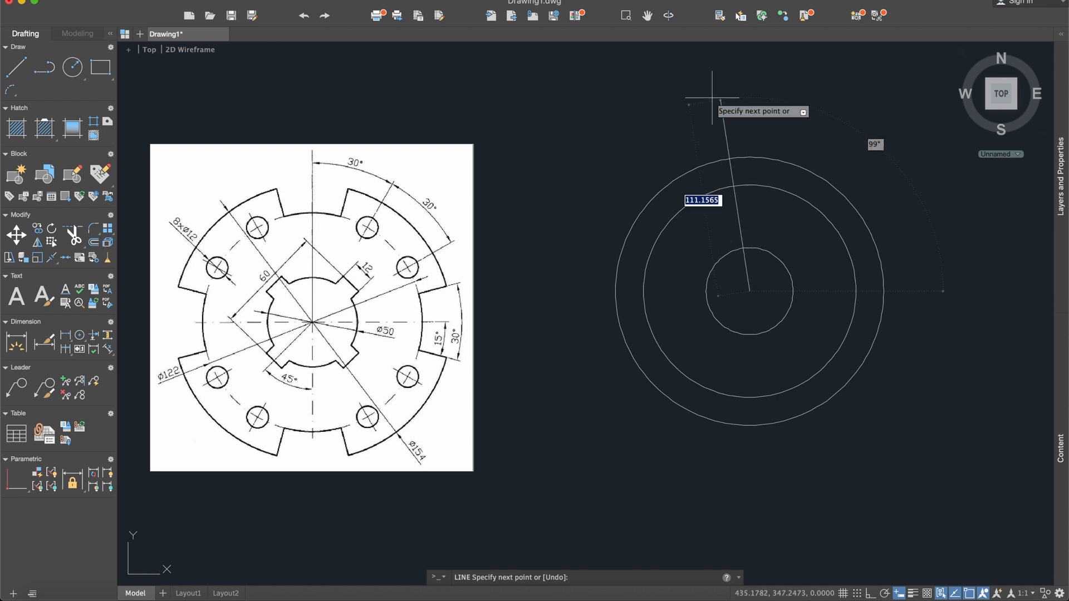
key(Escape)
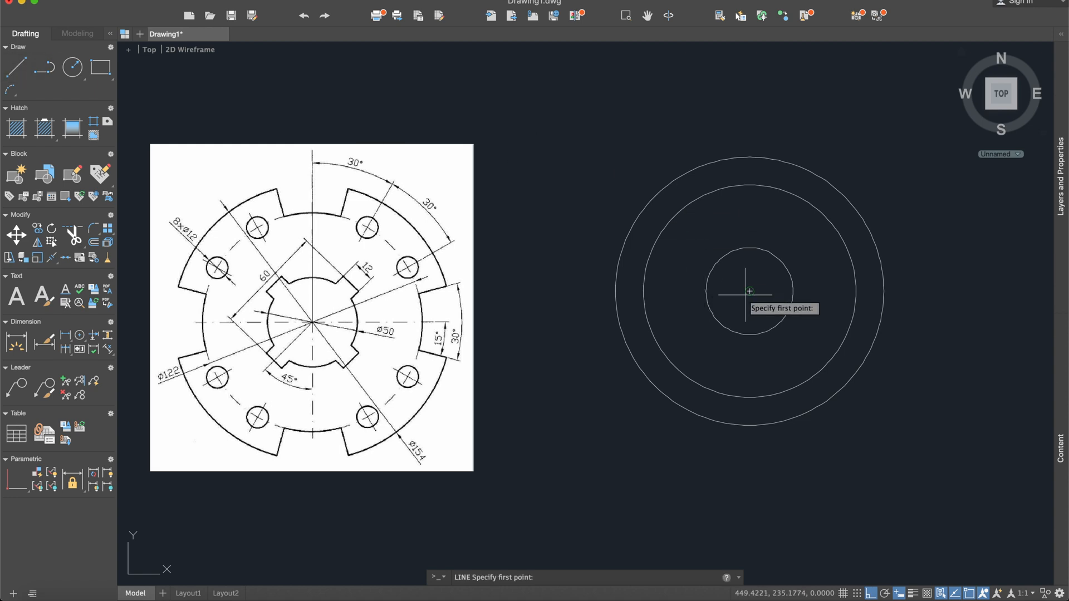
click(748, 291)
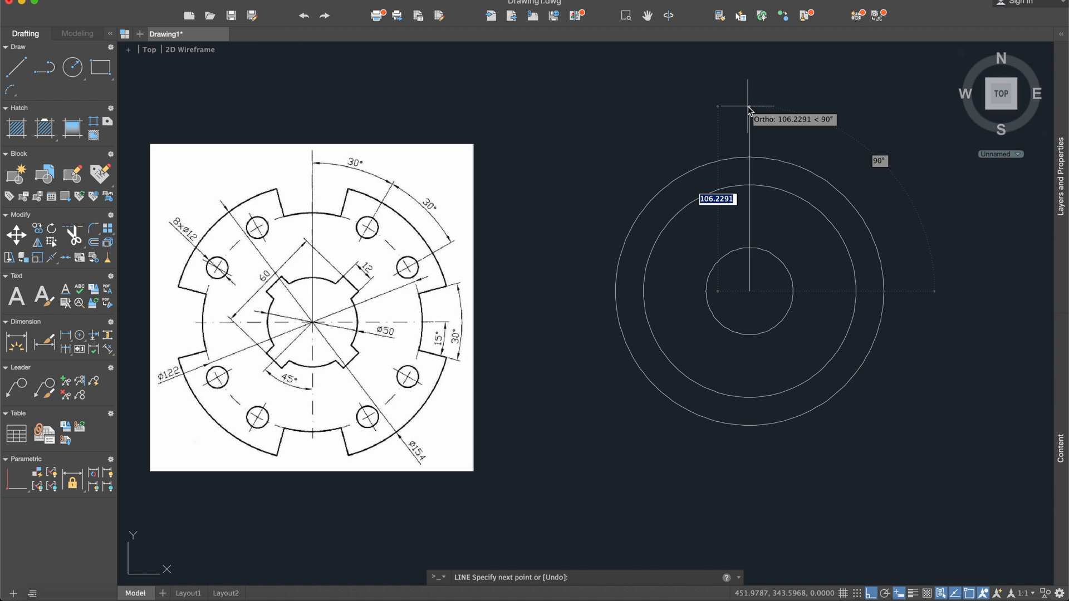
key(Escape)
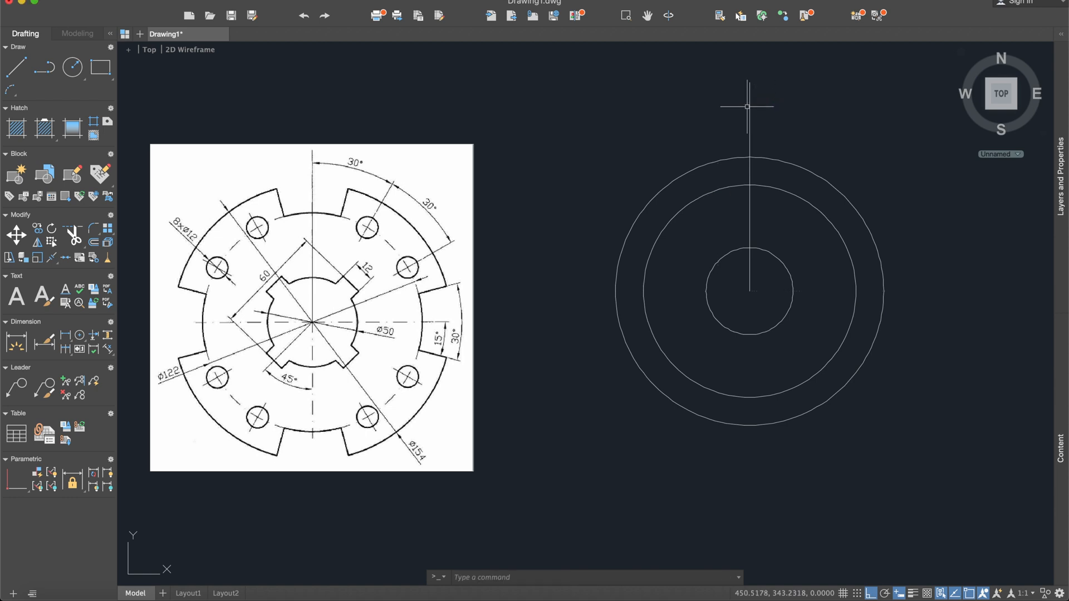
click(15, 68)
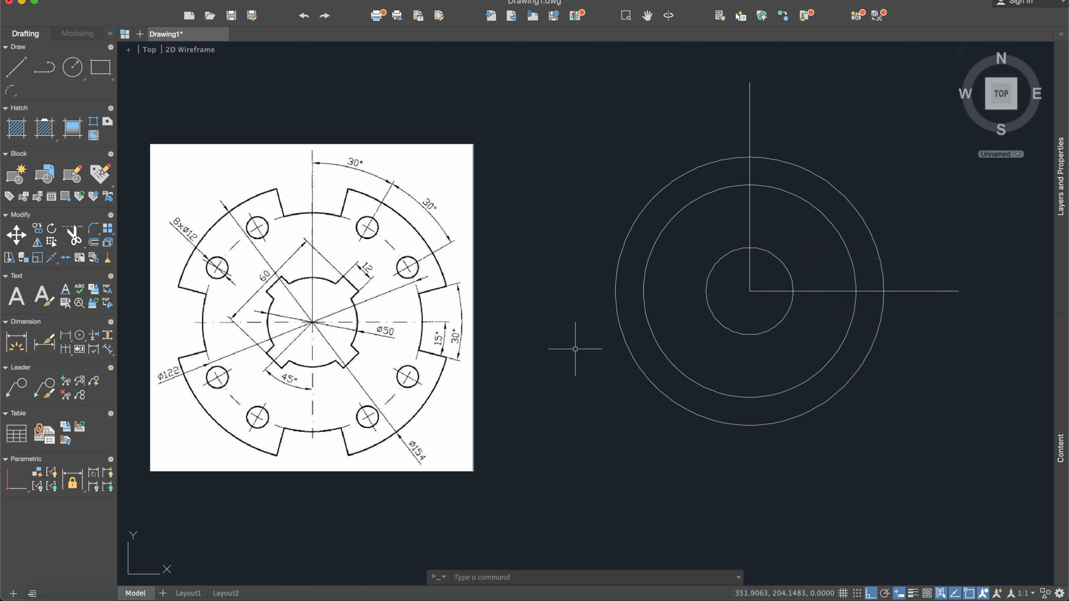
mouse_move(728, 366)
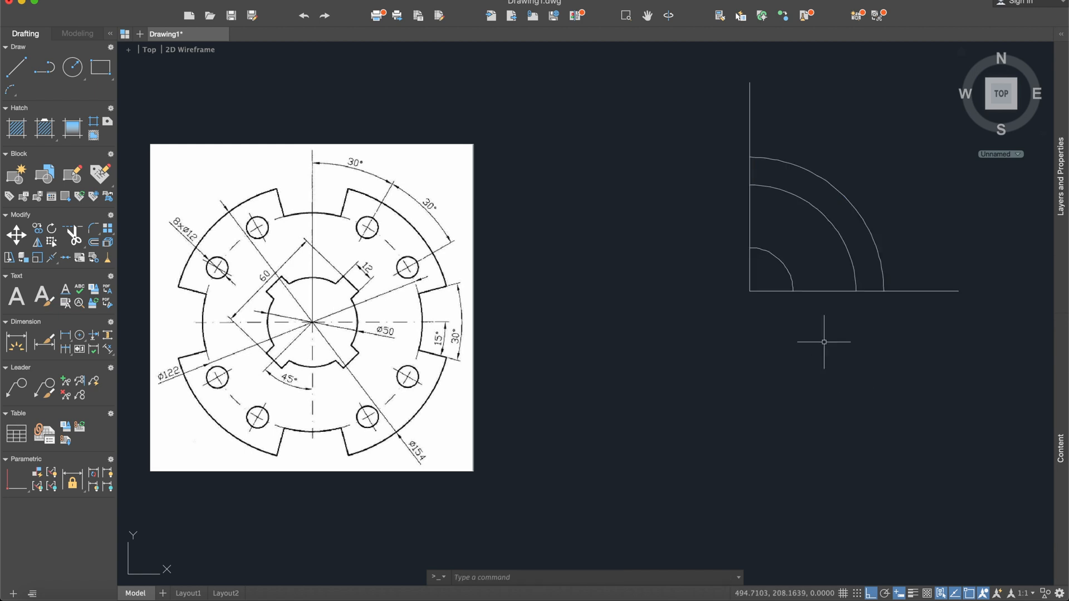
mouse_move(845, 266)
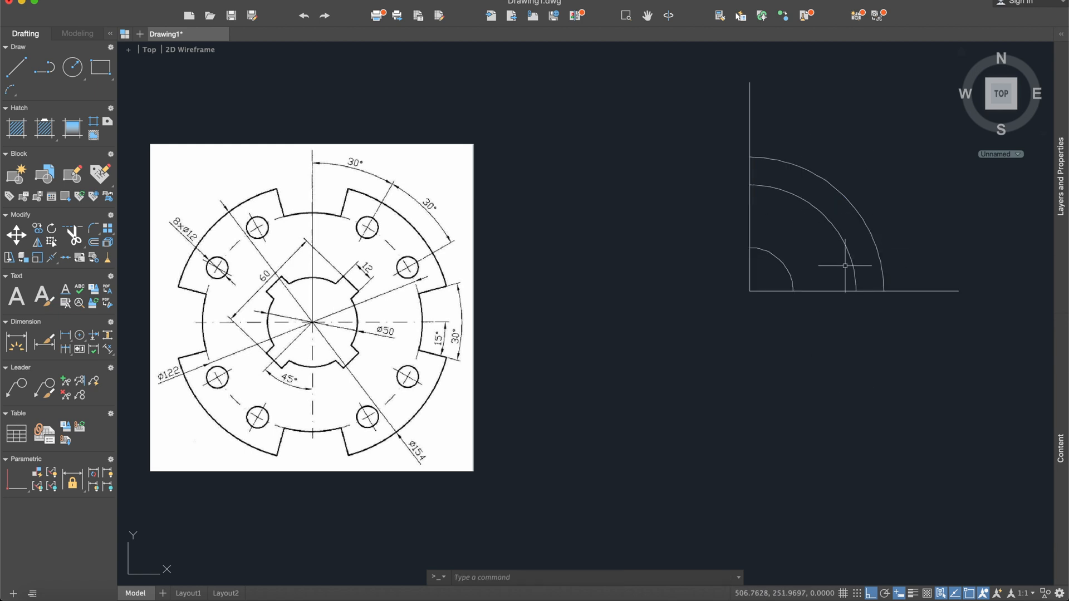
mouse_move(846, 266)
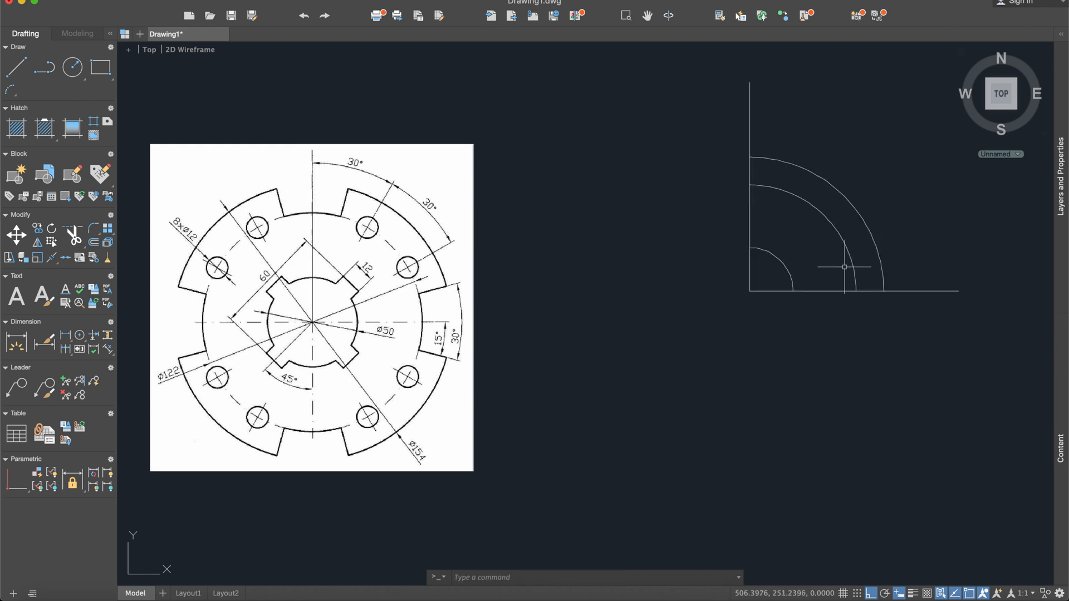
mouse_move(813, 265)
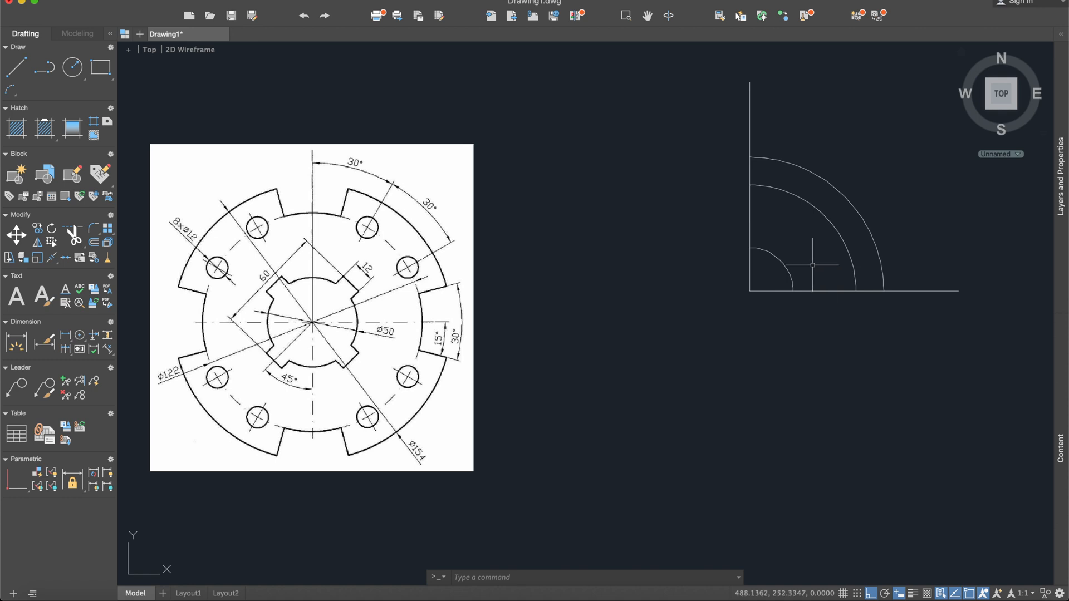
- Draw a 30-unit line at 45° from the centre, with Ortho off
click(15, 68)
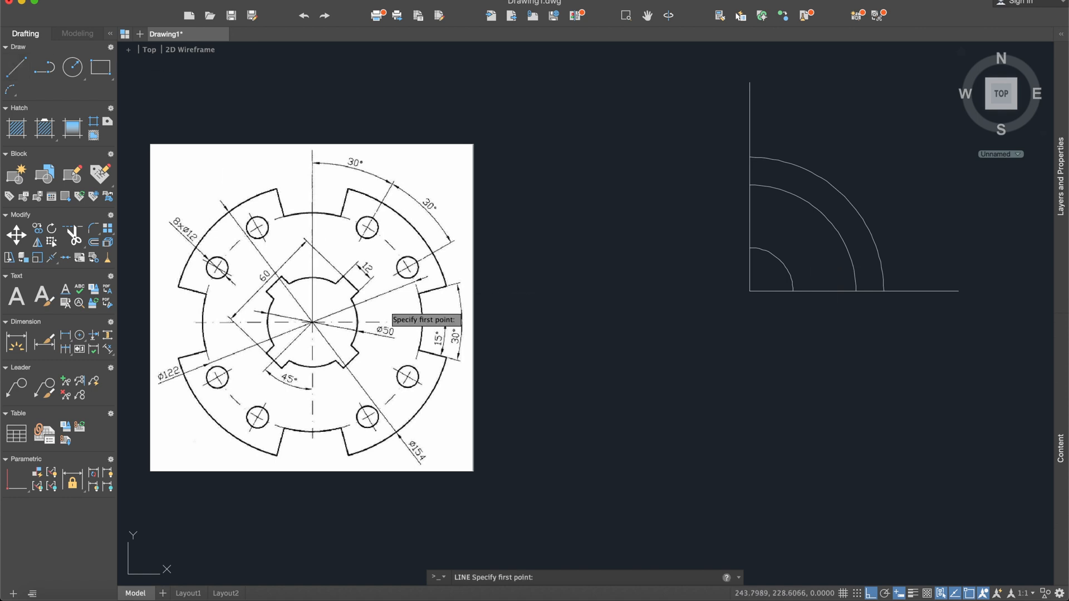
mouse_move(725, 303)
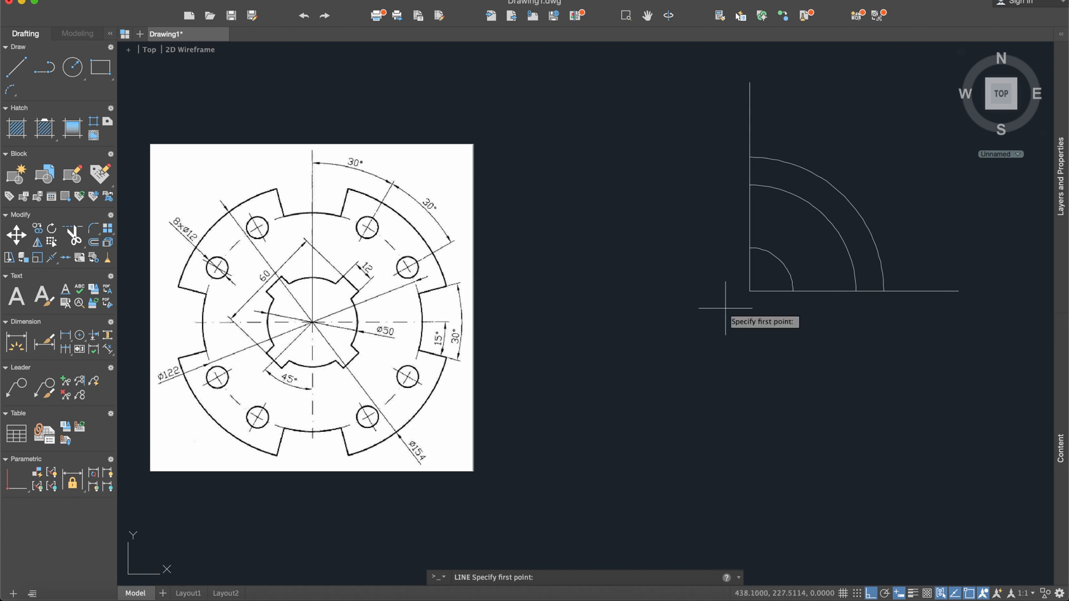
click(725, 303)
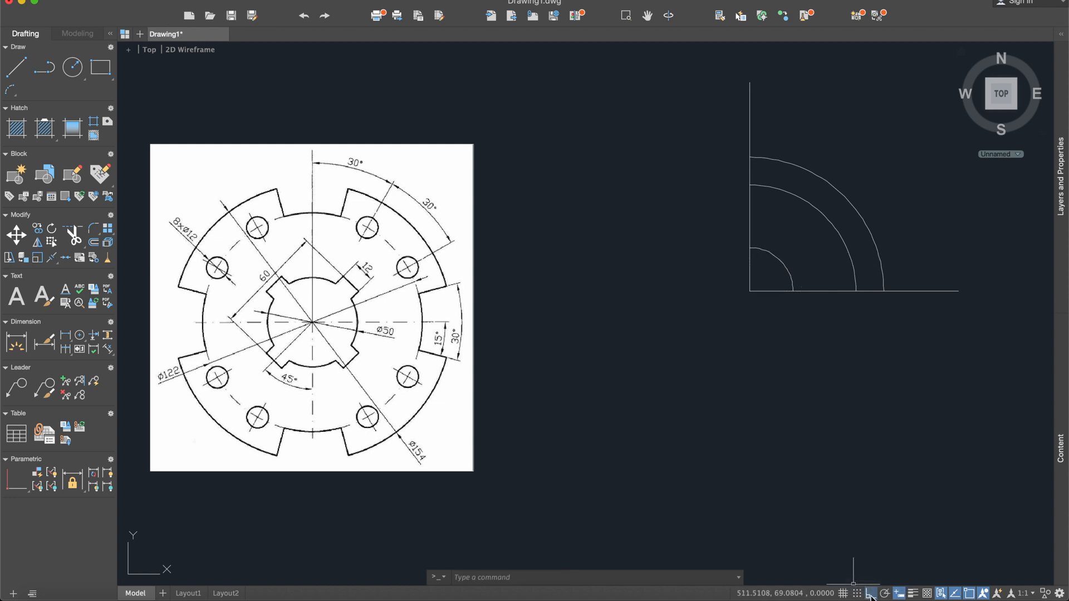
click(15, 66)
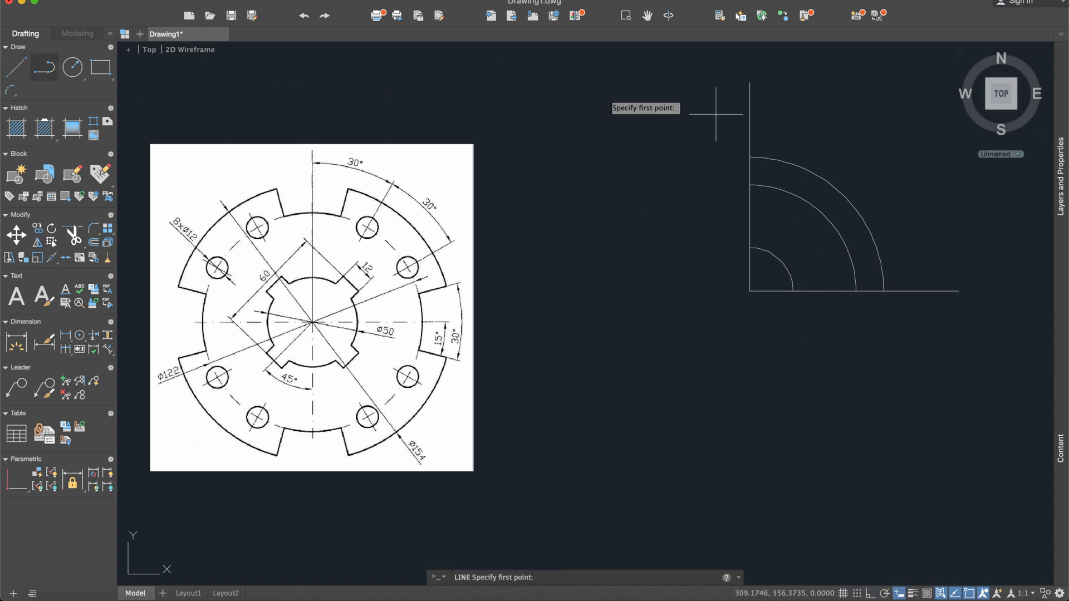
mouse_move(749, 290)
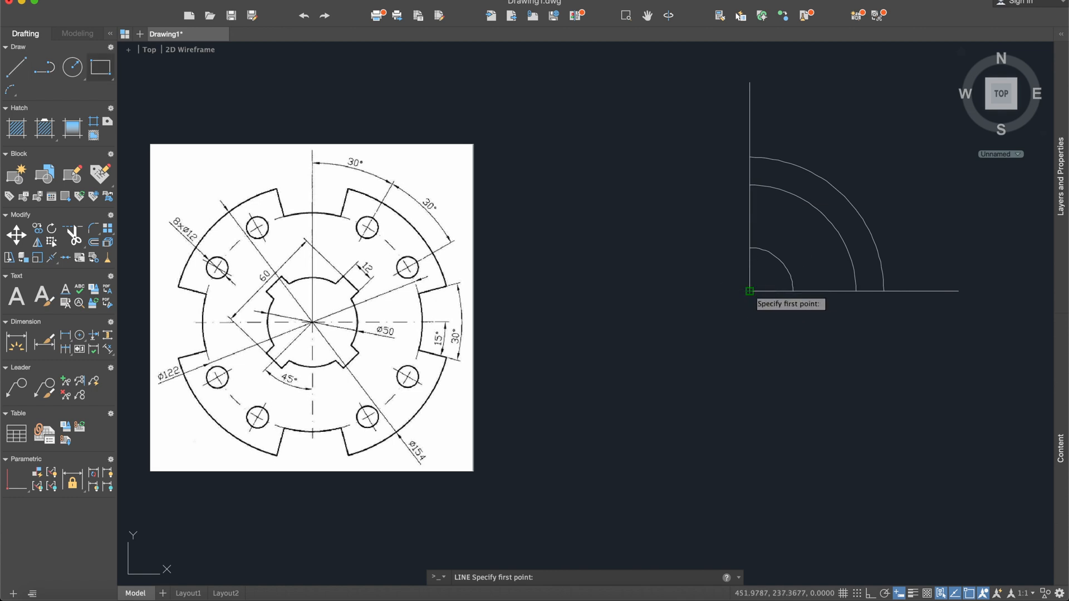
click(749, 291)
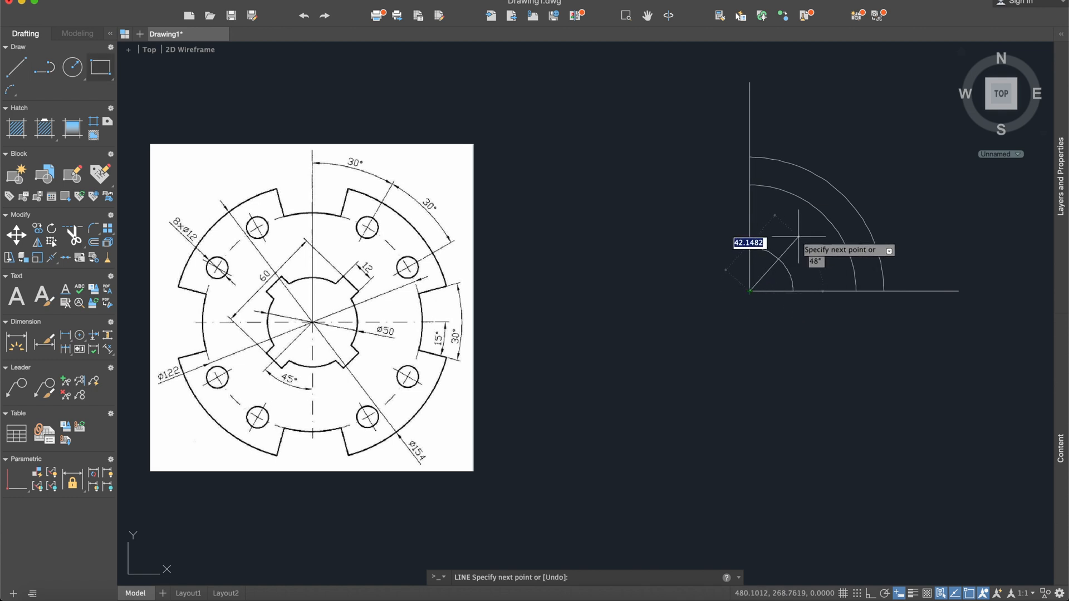
mouse_move(791, 253)
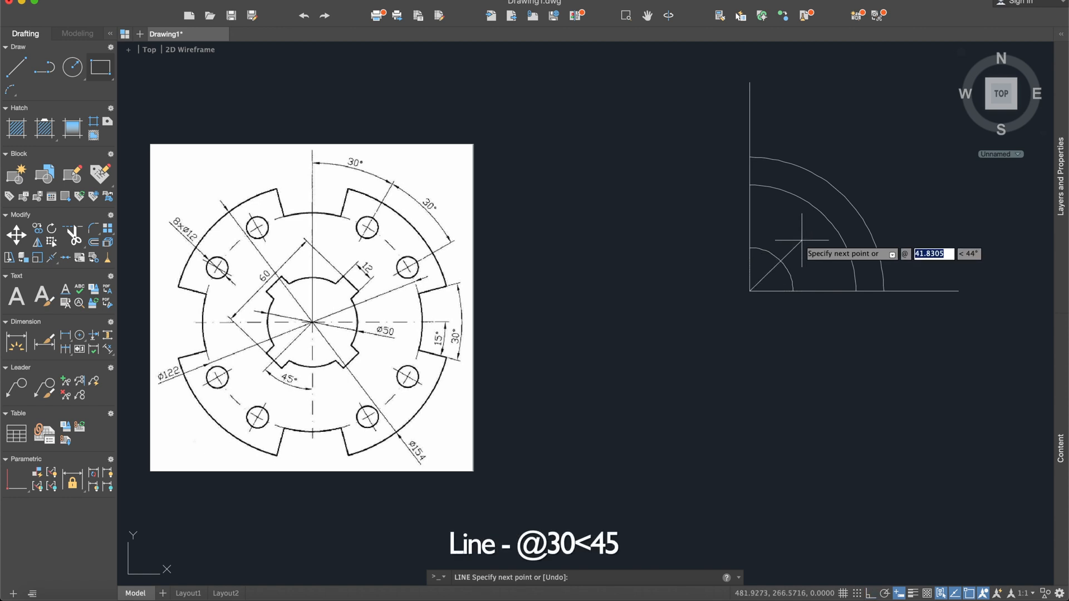
text(30)
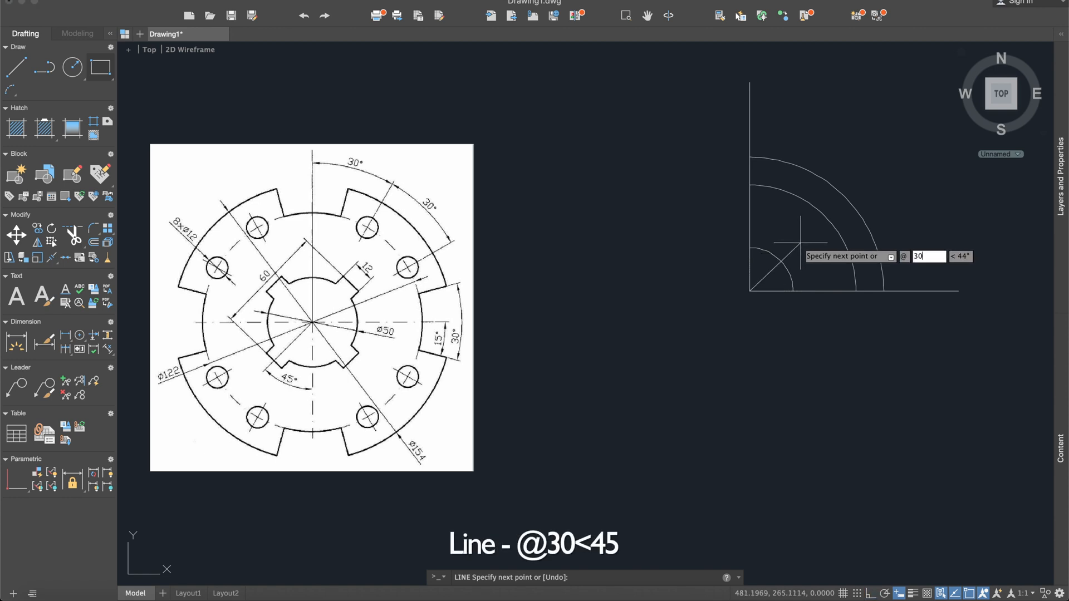
key(Tab)
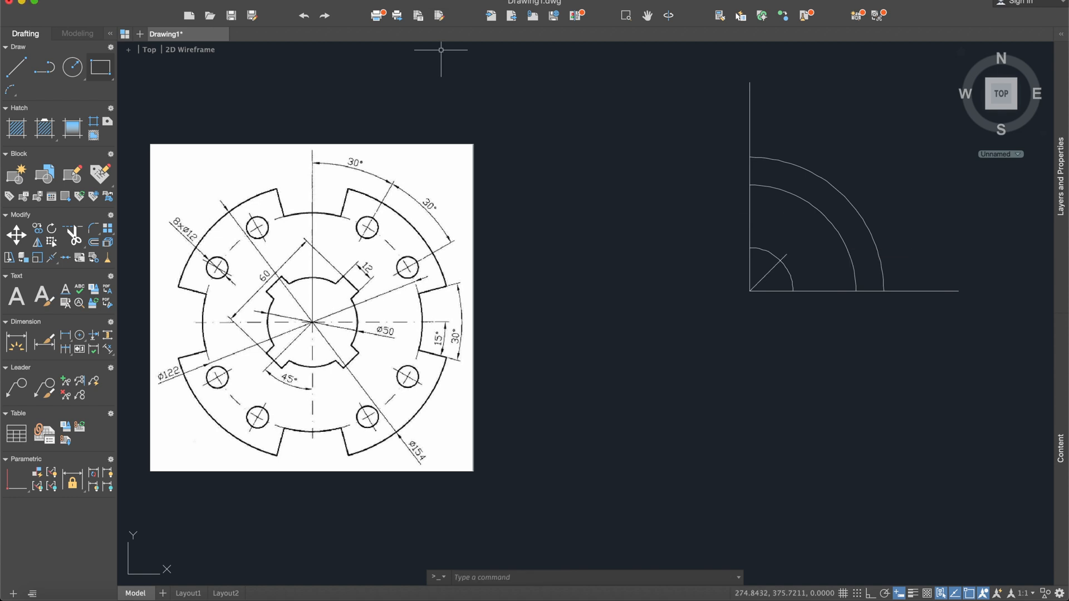
mouse_move(524, 352)
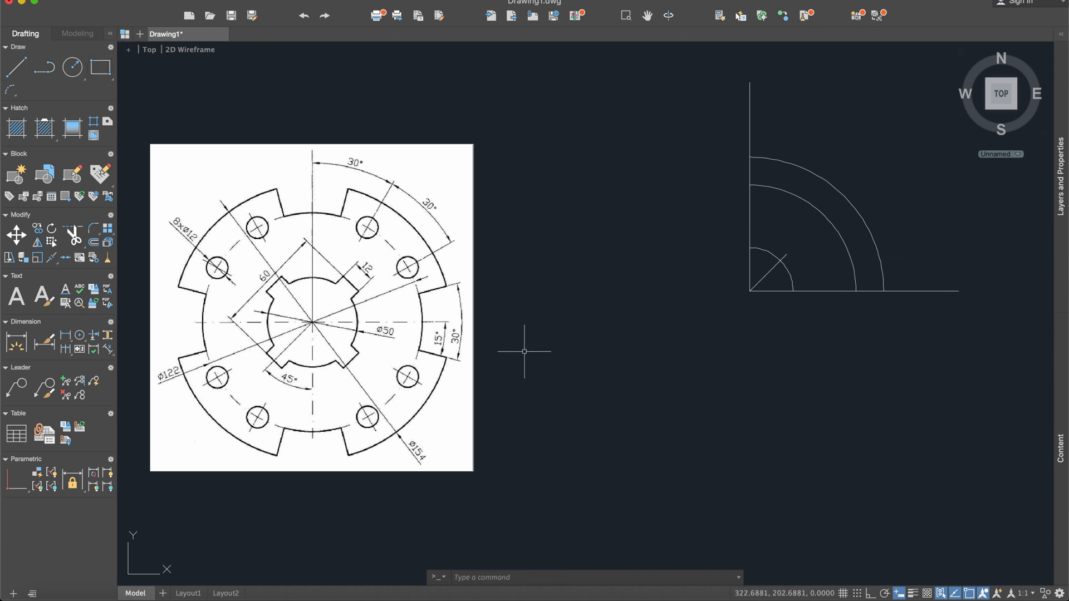
- Draw two 6-unit lines at 315° and 135° from the 45° line's tip as the key's top edge
click(15, 67)
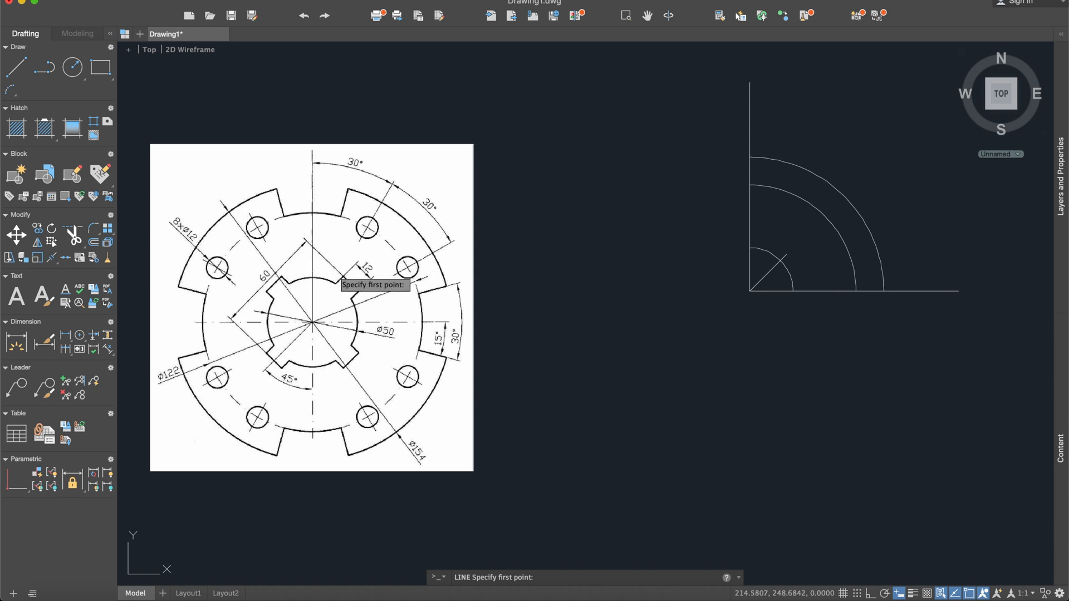
mouse_move(804, 256)
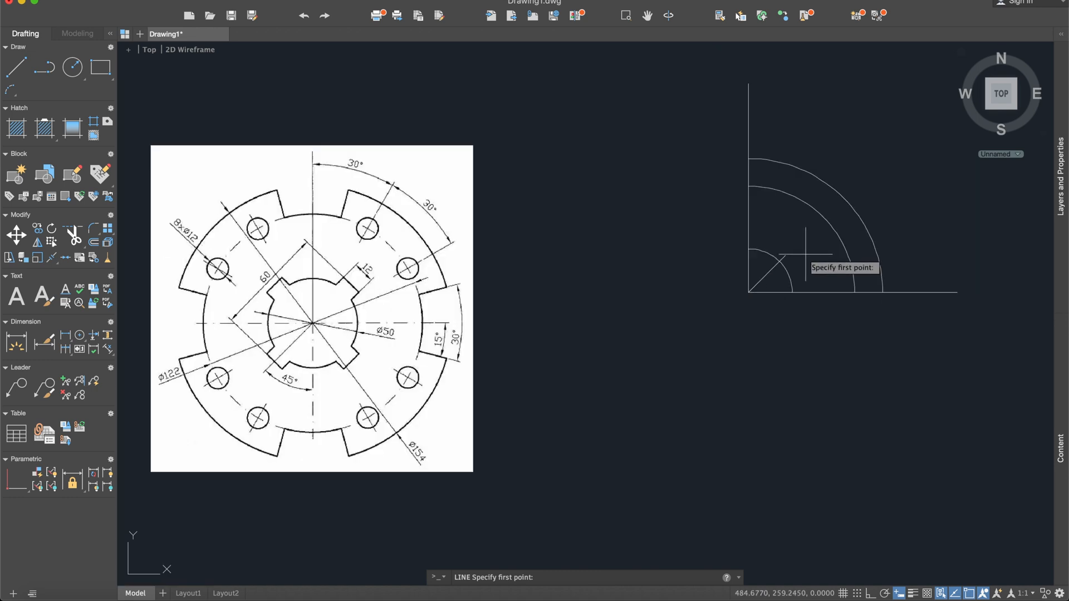
mouse_move(784, 257)
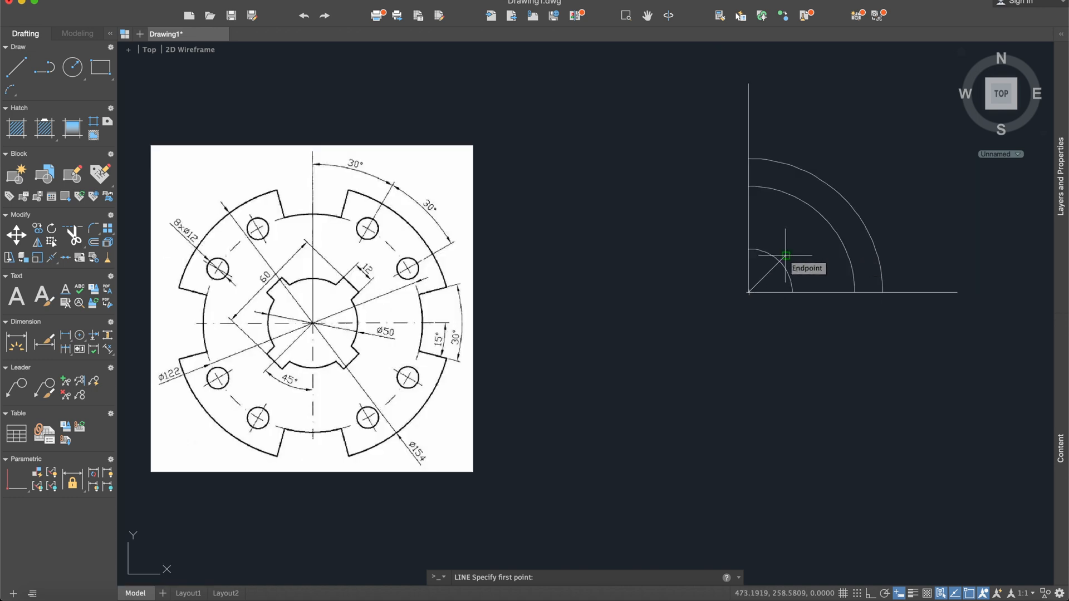
click(784, 257)
text(6)
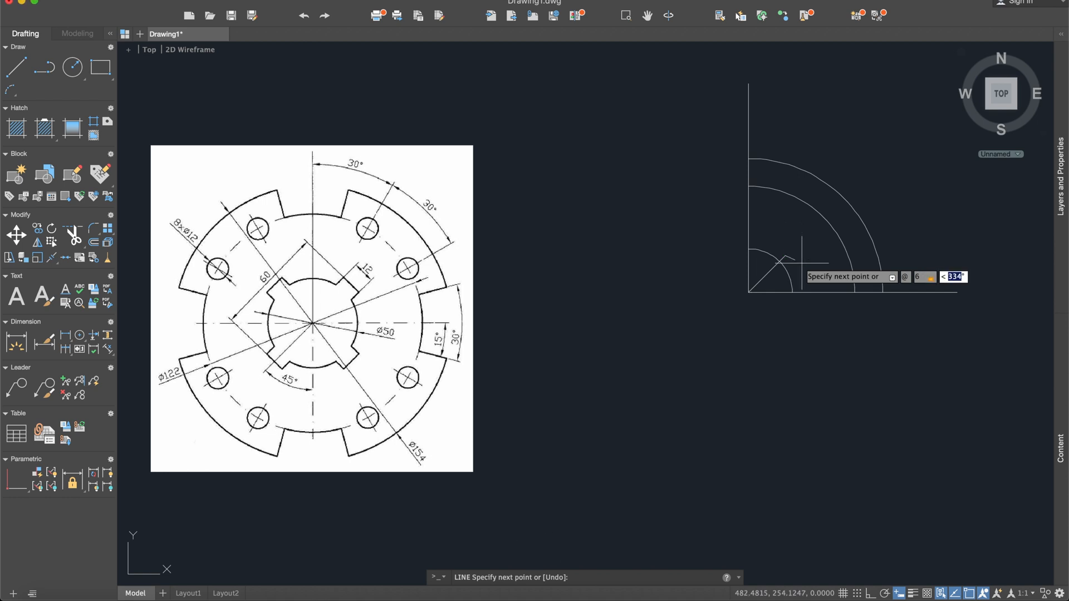
mouse_move(804, 266)
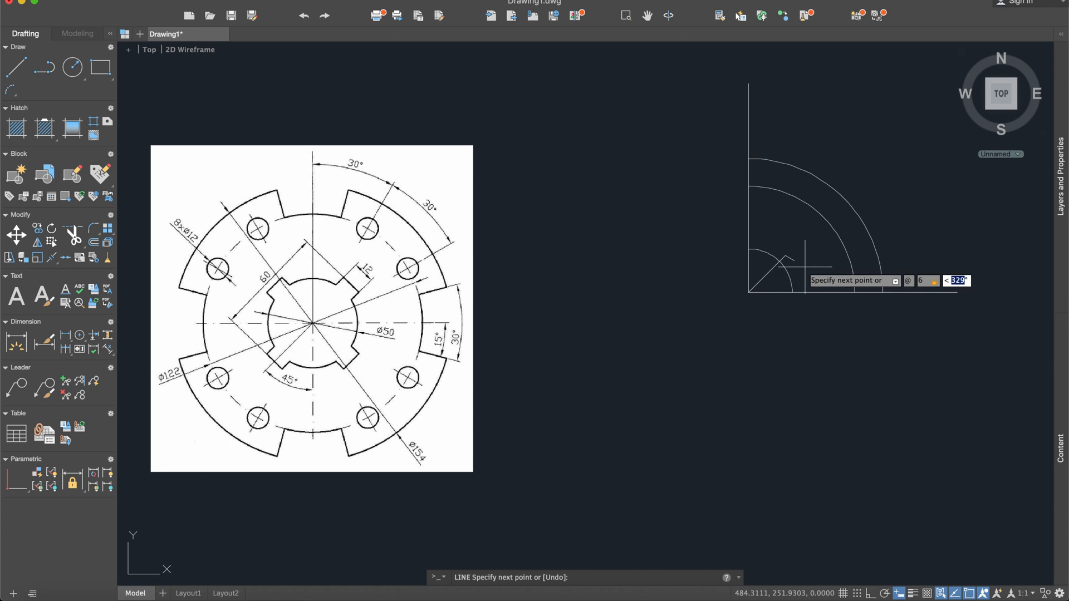
text(315)
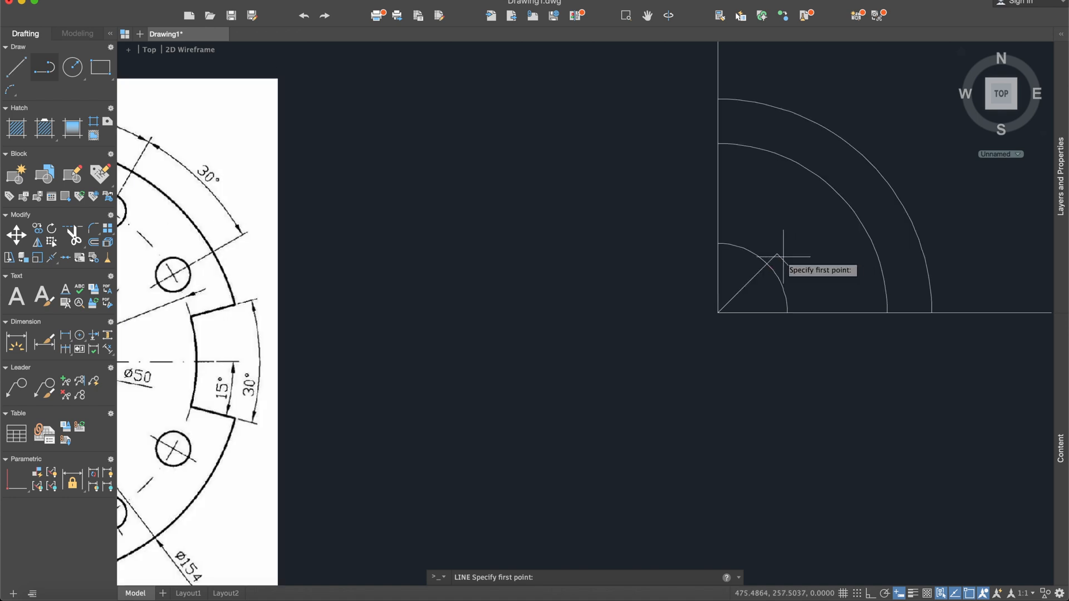
click(776, 257)
text(6)
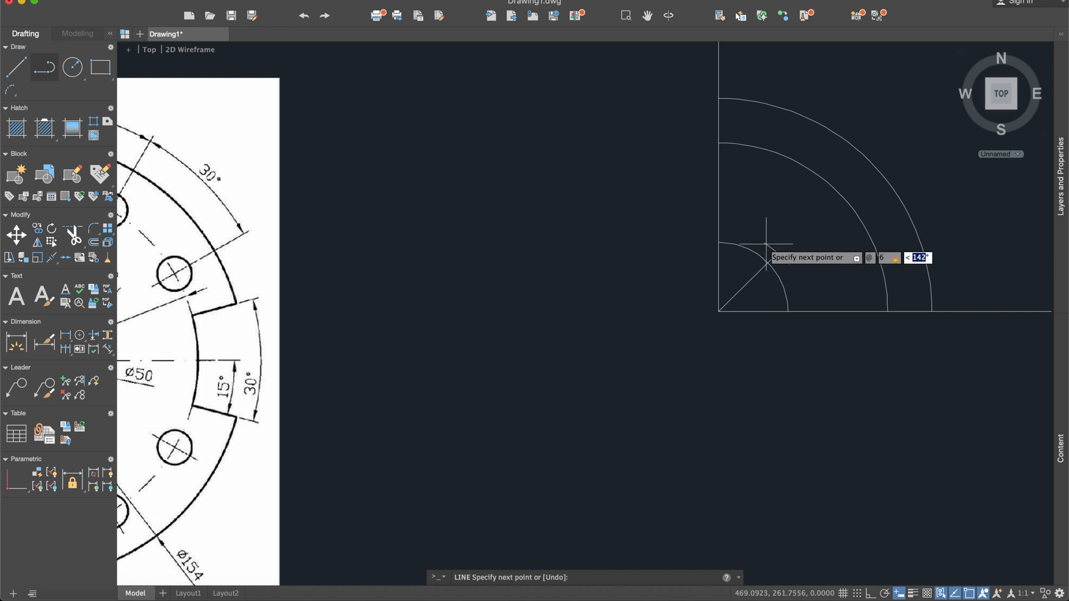
text(135)
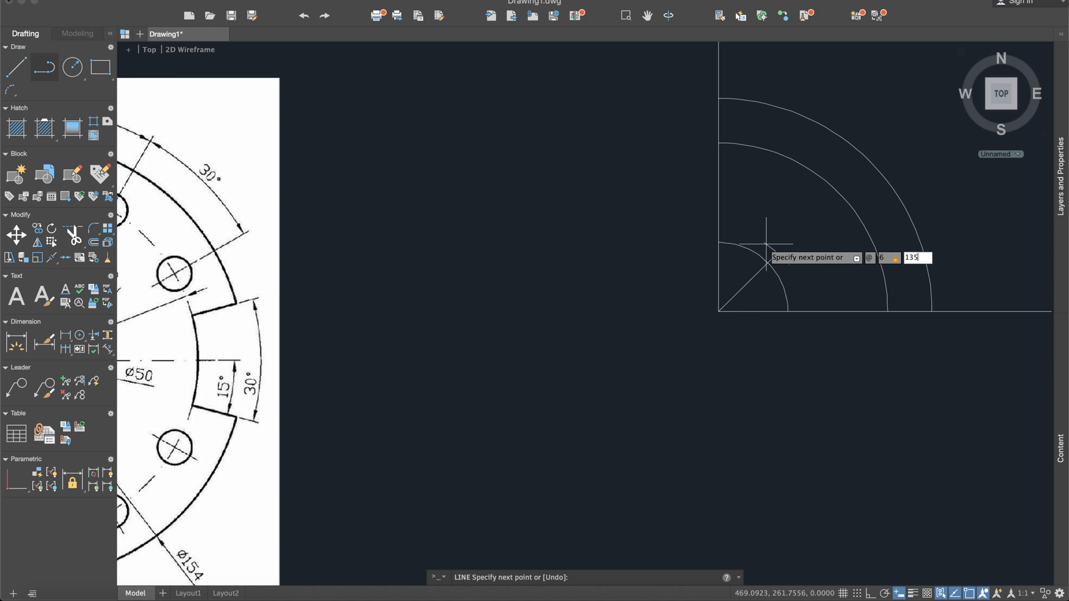
key(Return)
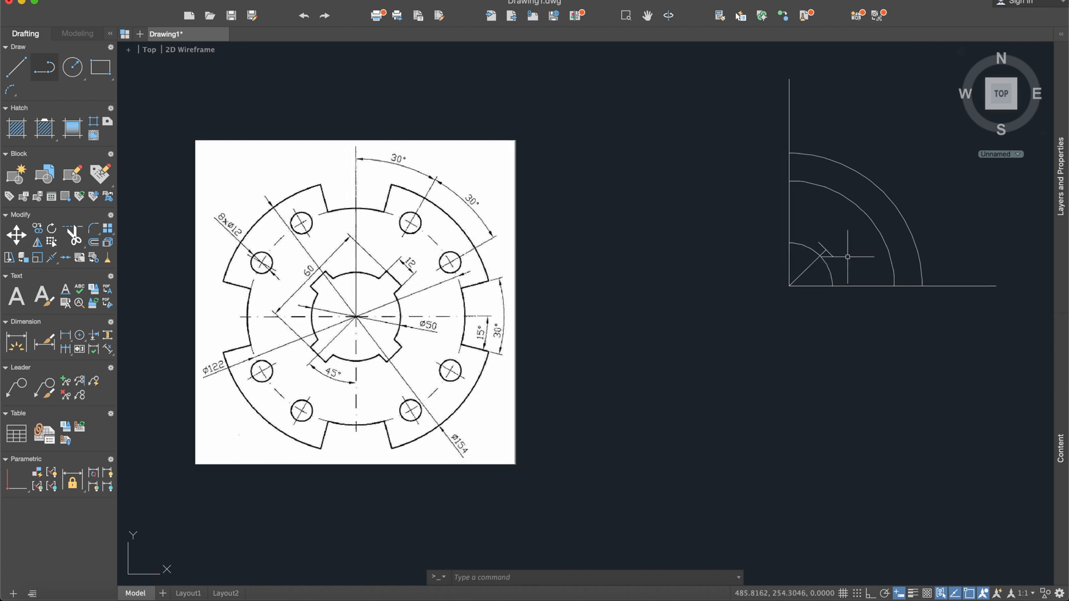
- Offset the 45° line 6 units to each side to outline the key's sides
text(off)
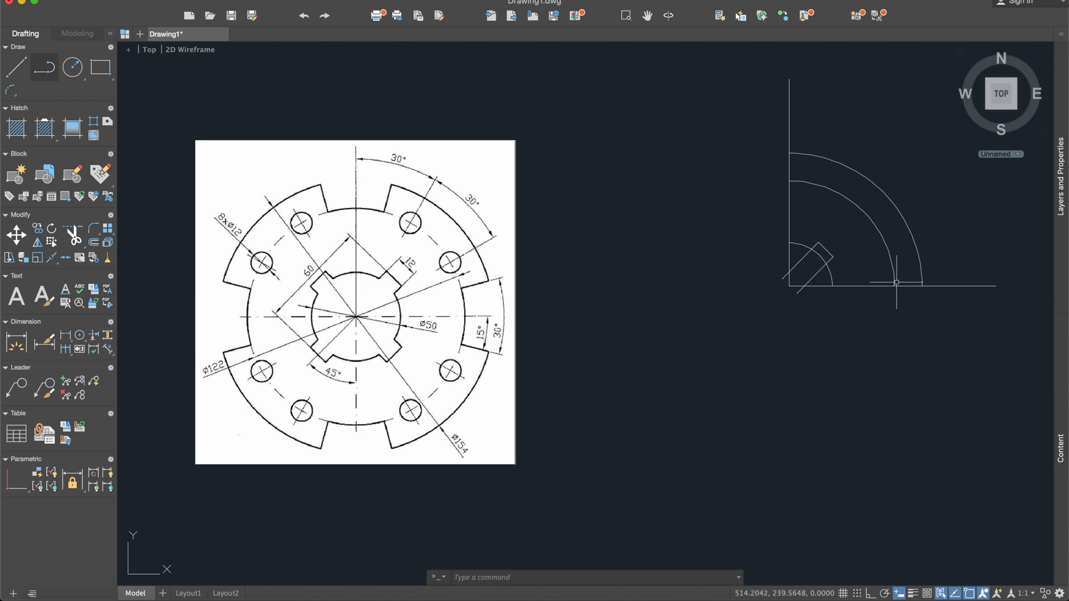
text(trim)
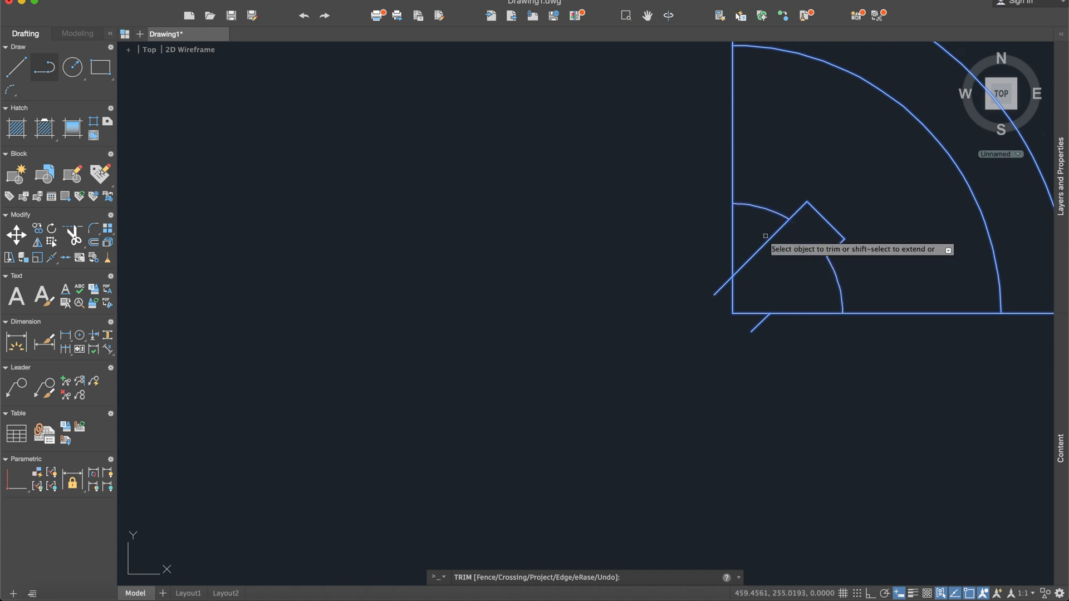
- Trim the surplus line and arc pieces around the key notch
click(726, 285)
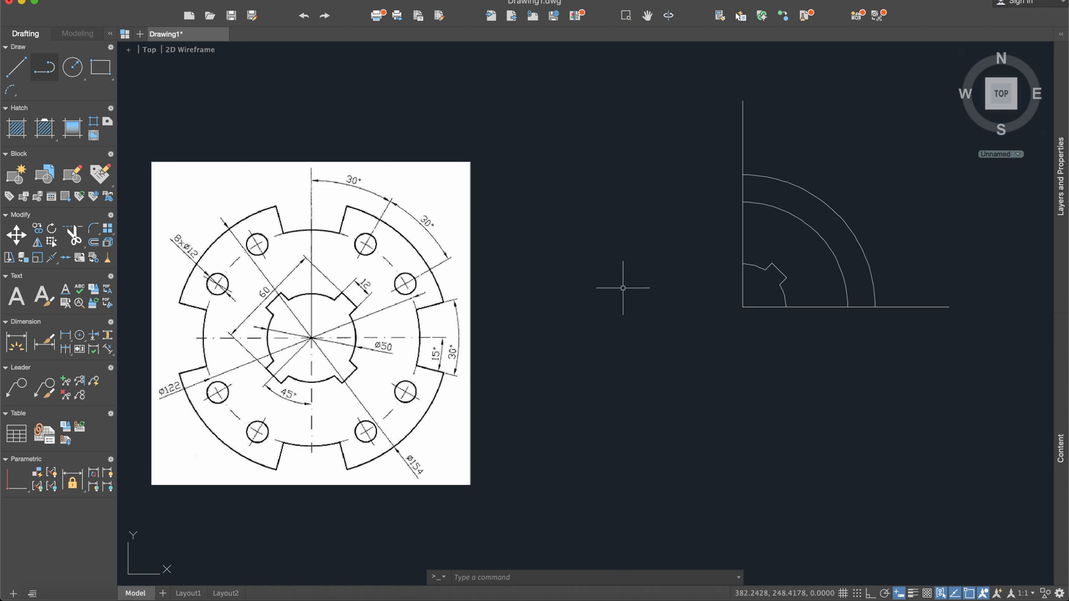
mouse_move(622, 287)
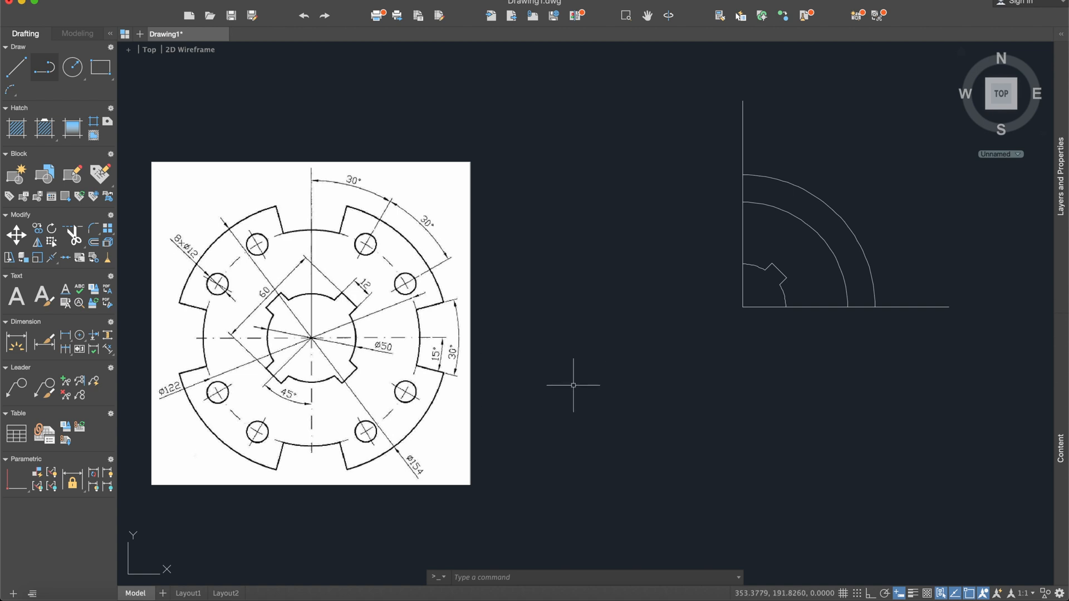
mouse_move(726, 299)
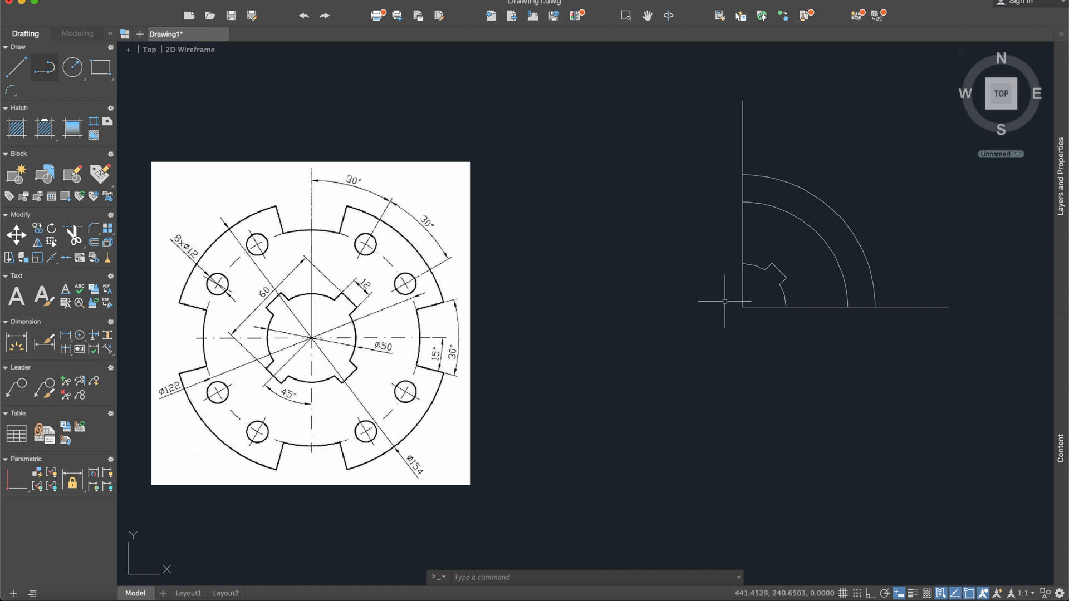
mouse_move(668, 301)
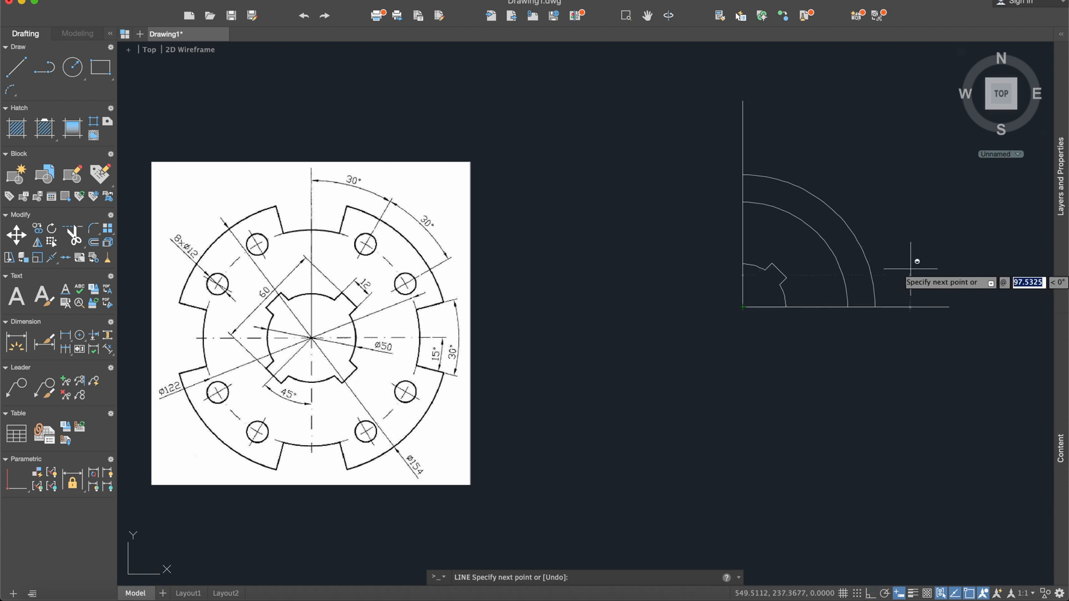
- Draw a 100-unit line at 15° from the centre and trim the outer arc back to it
text(100)
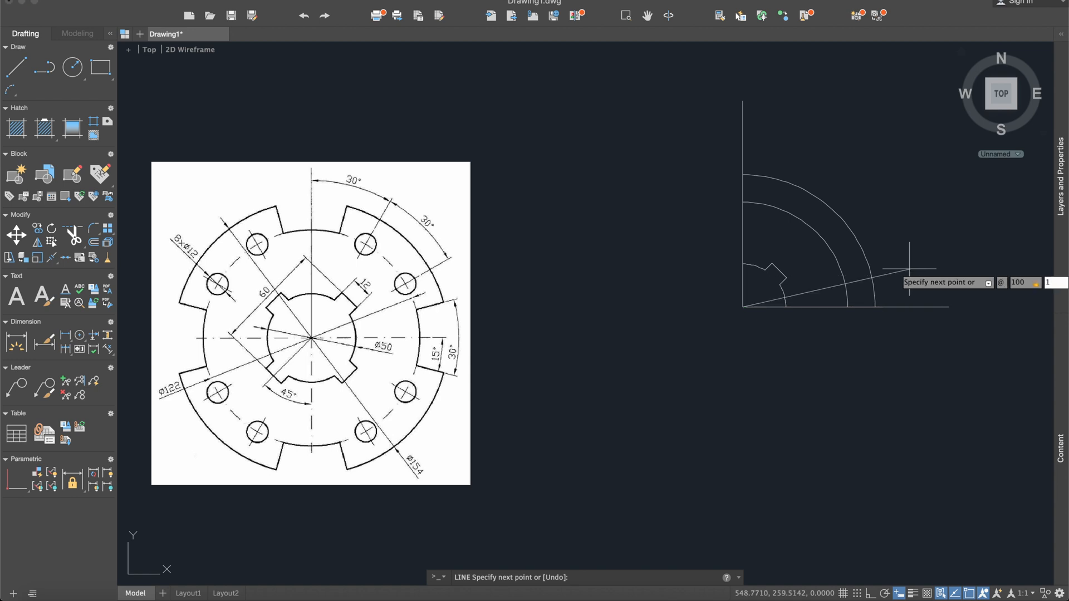
key(Escape)
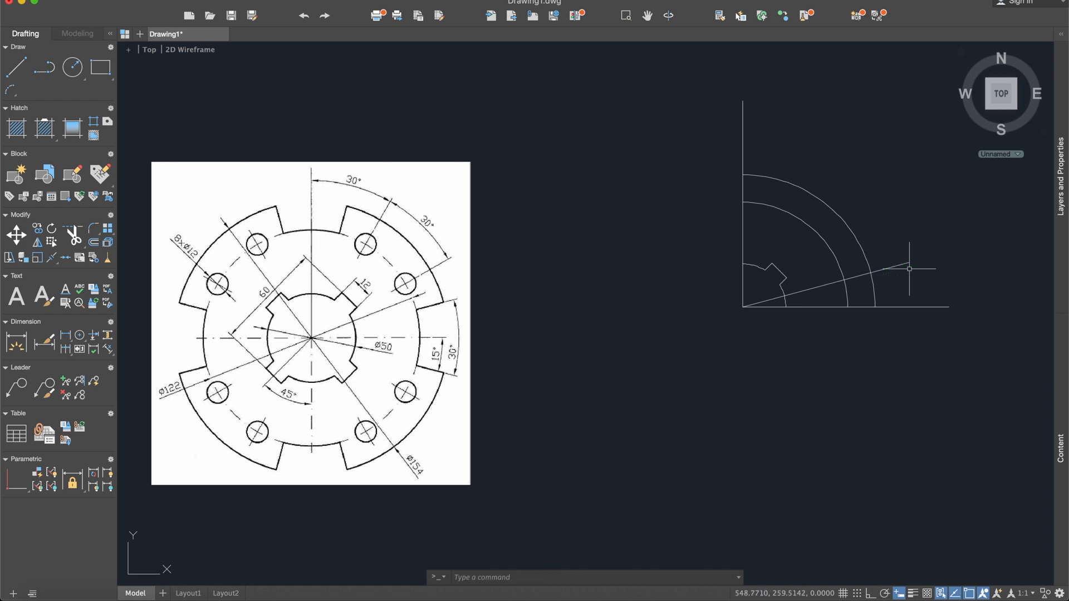
mouse_move(880, 282)
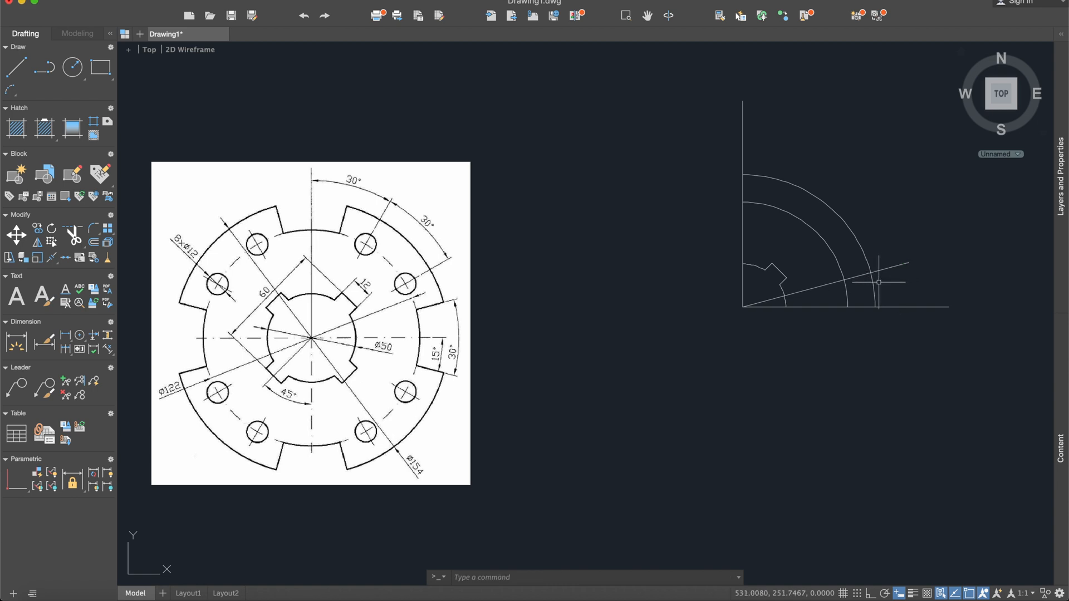
text(trim)
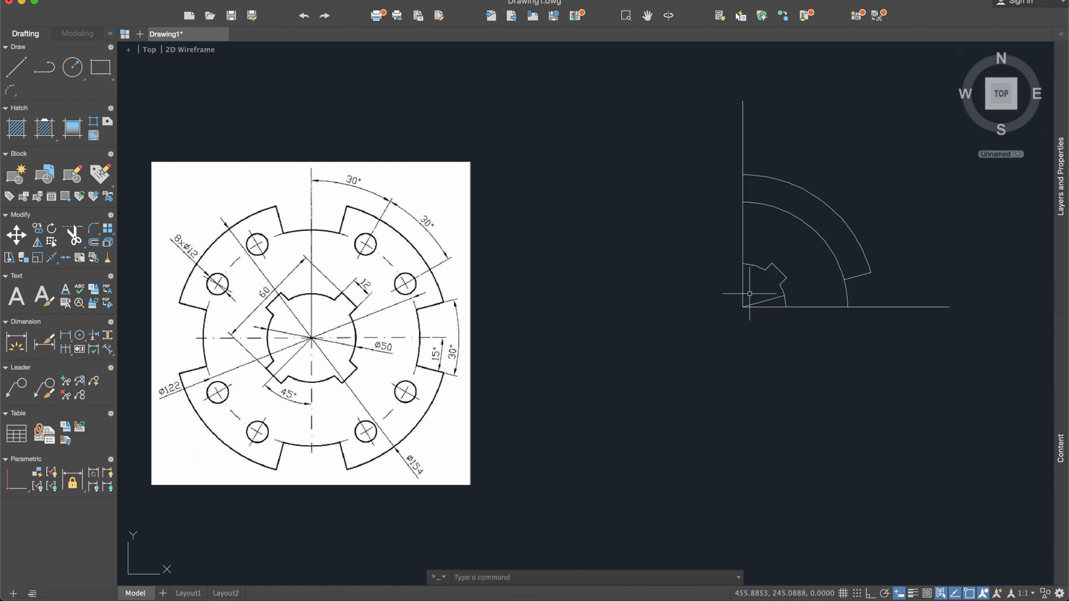
- Draw a 100-unit line at 30° and centre a bolt hole where it meets the middle arc
click(764, 300)
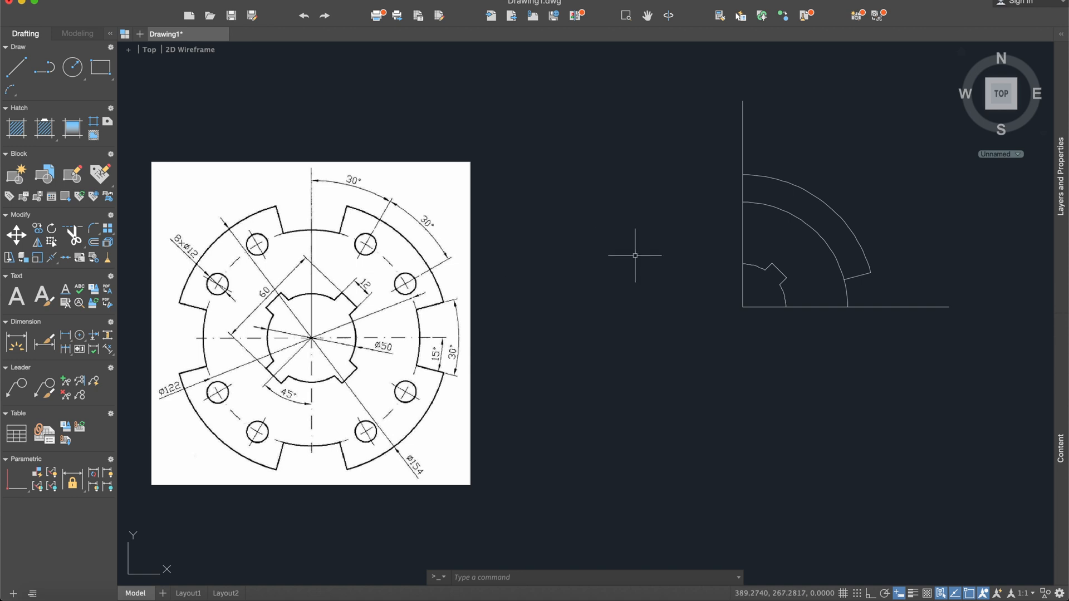
mouse_move(187, 90)
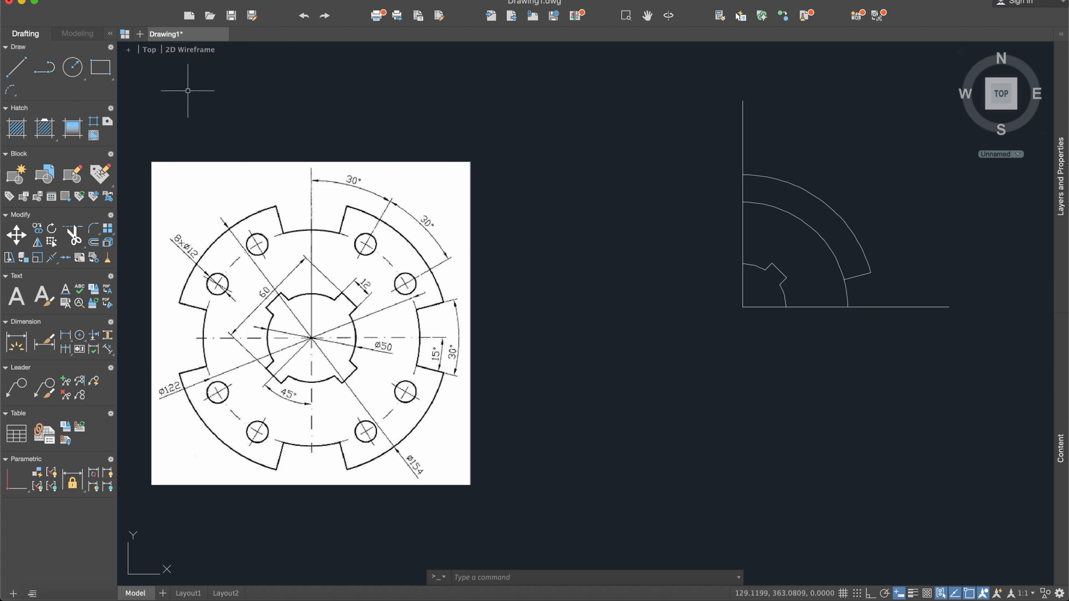
click(16, 66)
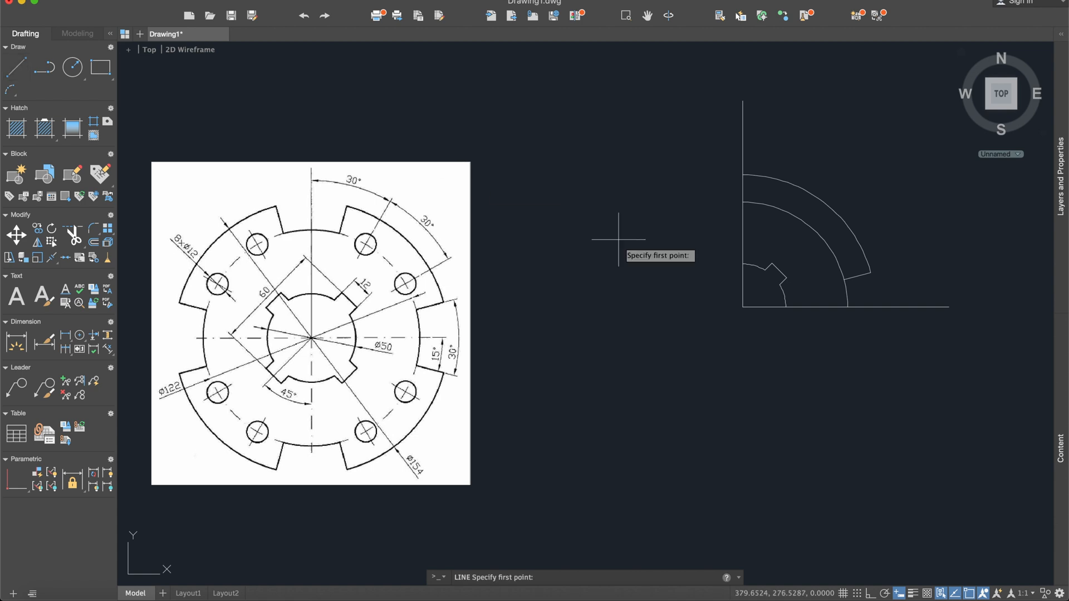
mouse_move(743, 307)
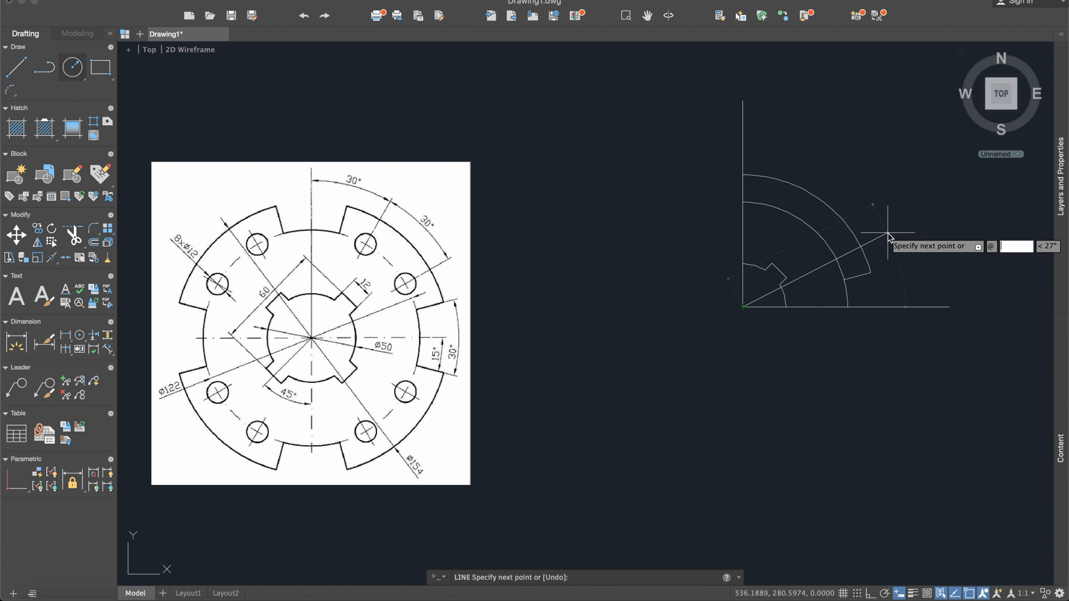
text(100)
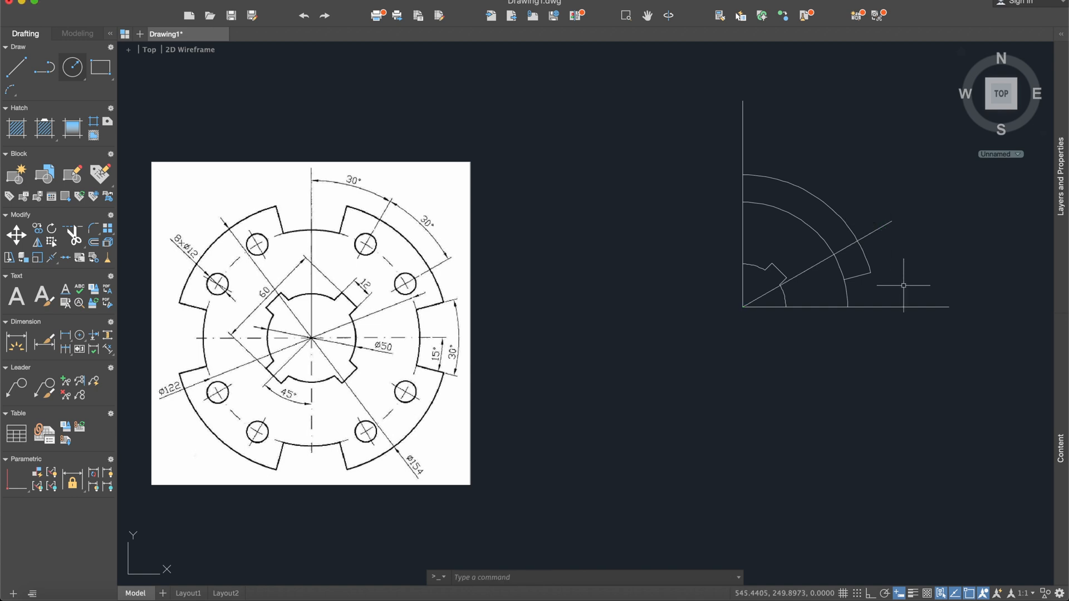
mouse_move(829, 254)
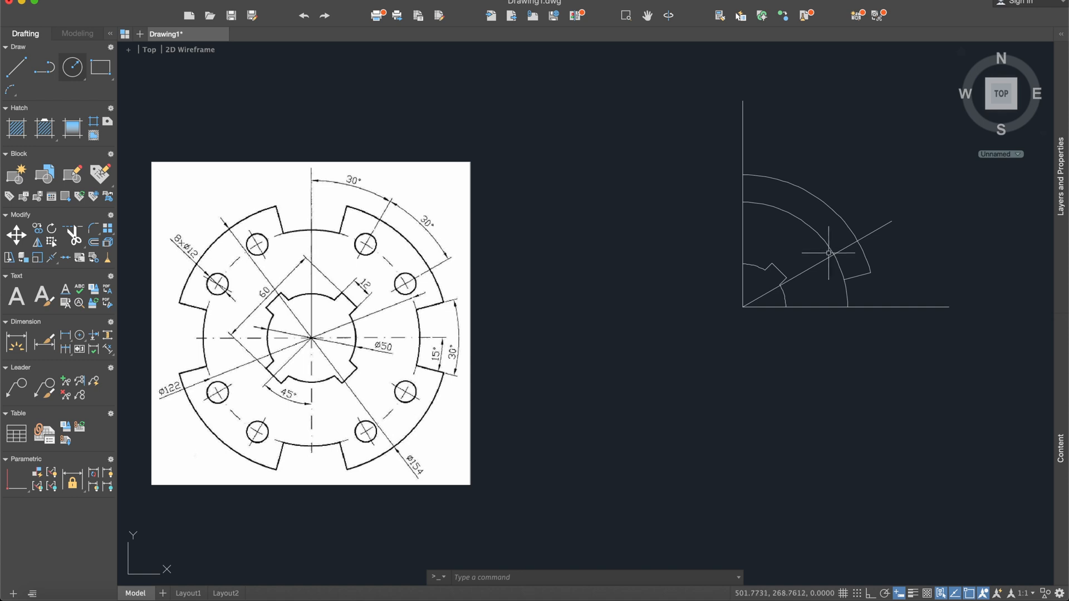
click(73, 67)
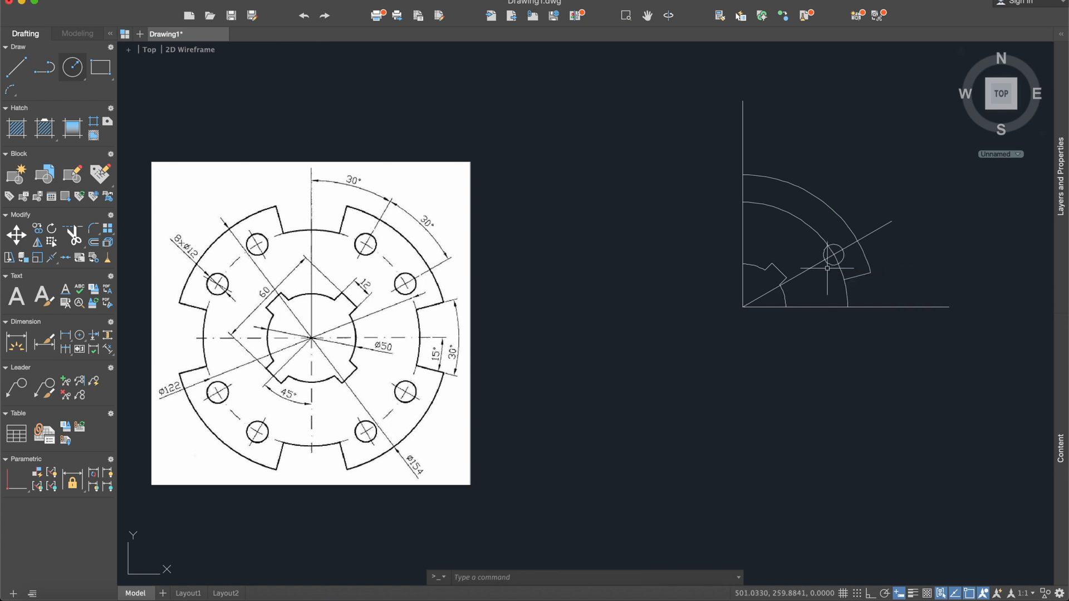
mouse_move(936, 248)
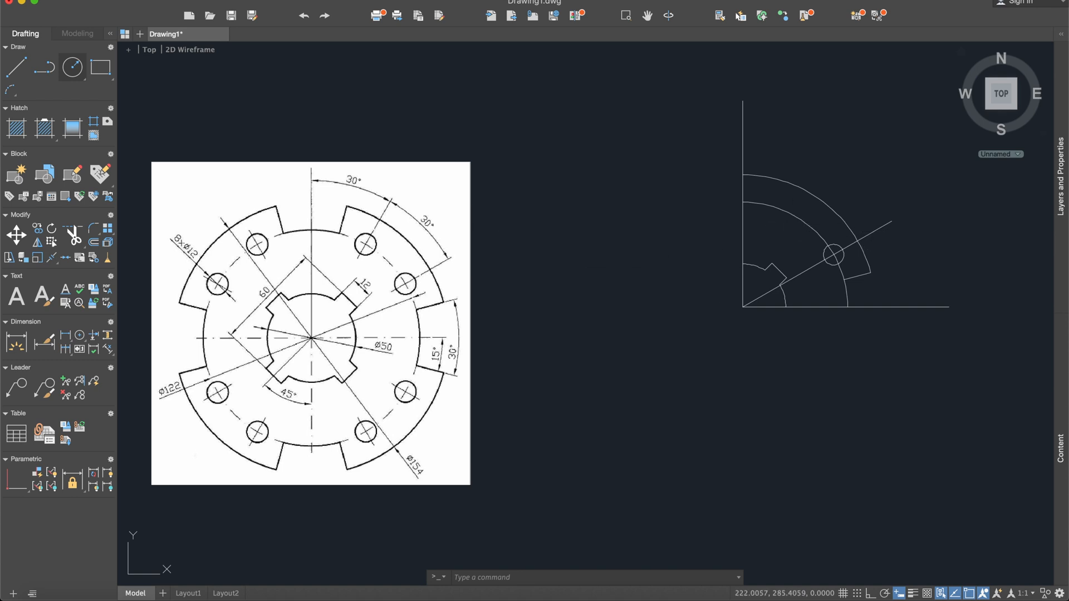
mouse_move(783, 201)
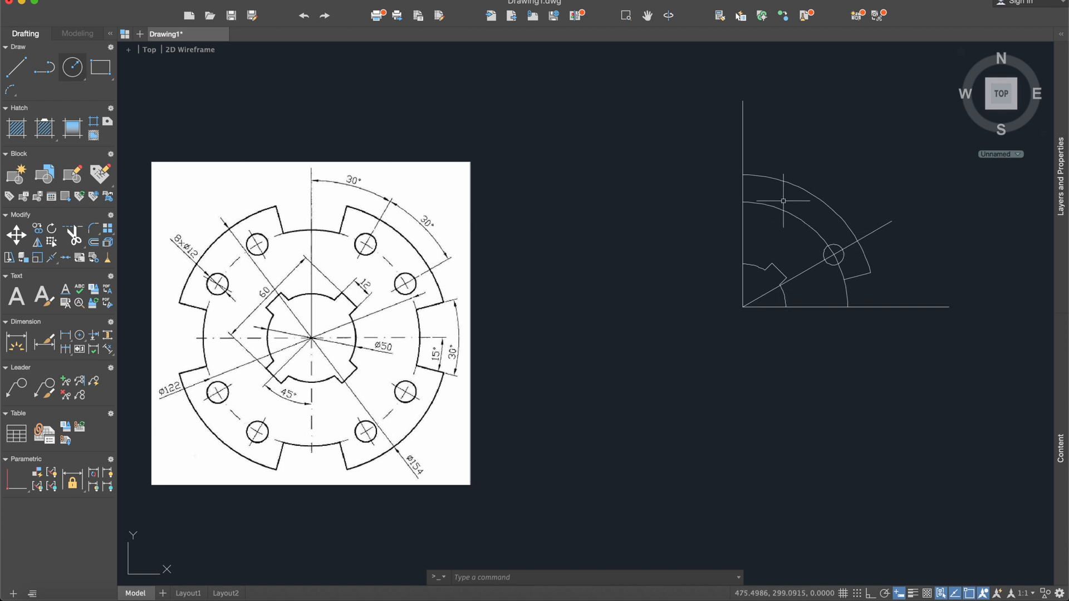
mouse_move(135, 86)
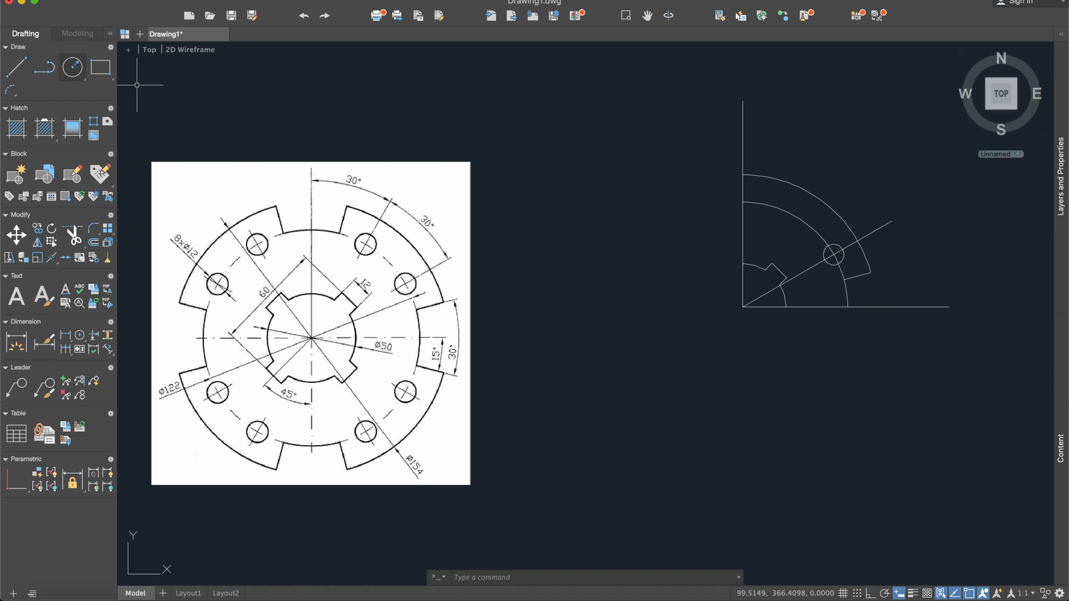
- Draw a 100-unit line at 60°, add a radius-6 bolt hole on it, then erase the construction lines
click(15, 68)
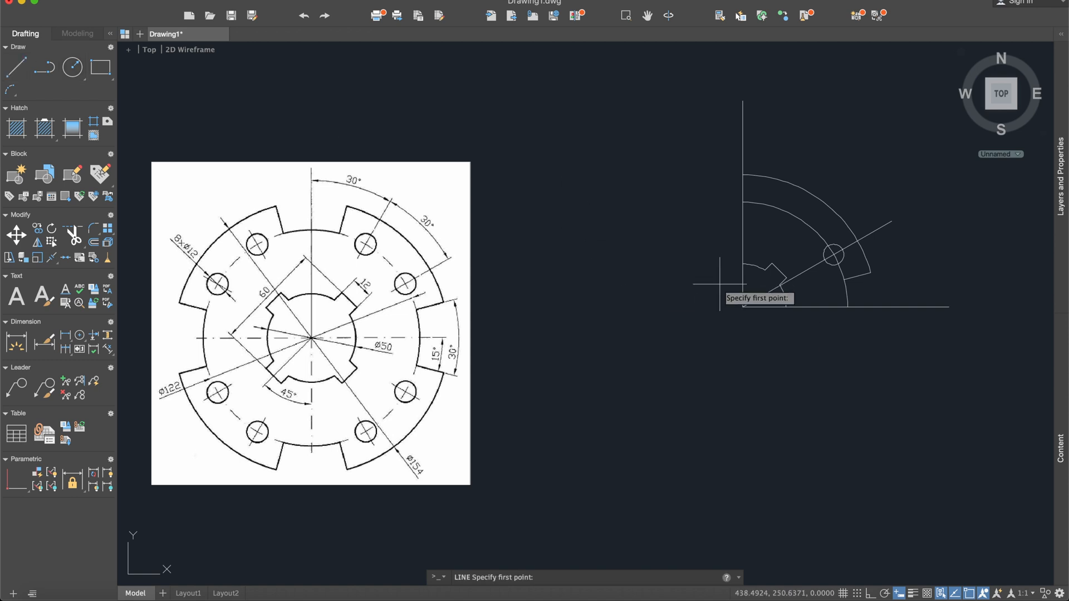
click(721, 286)
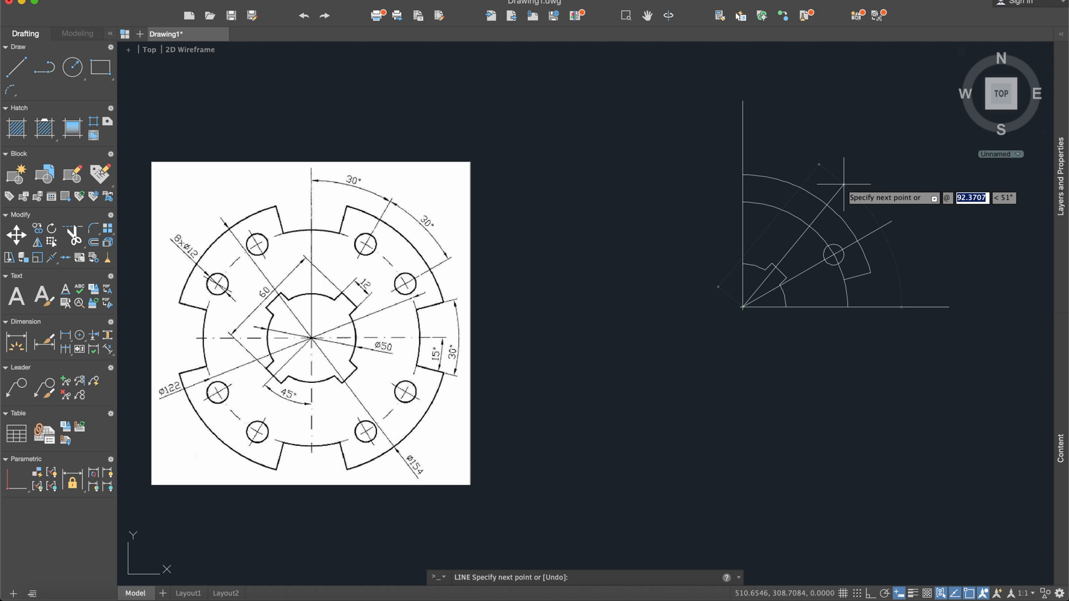
text(100)
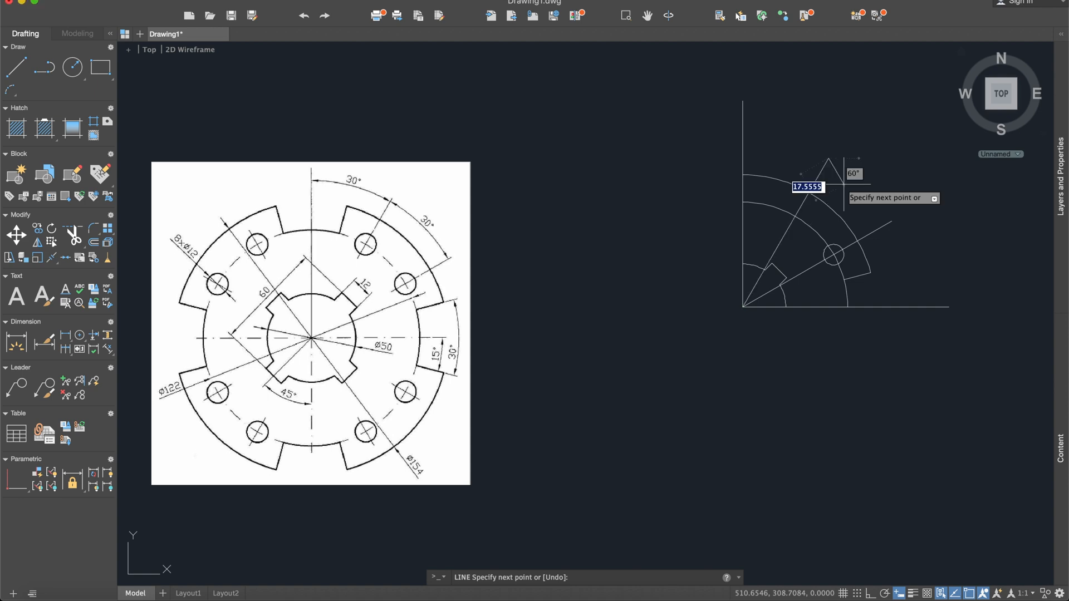
key(Escape)
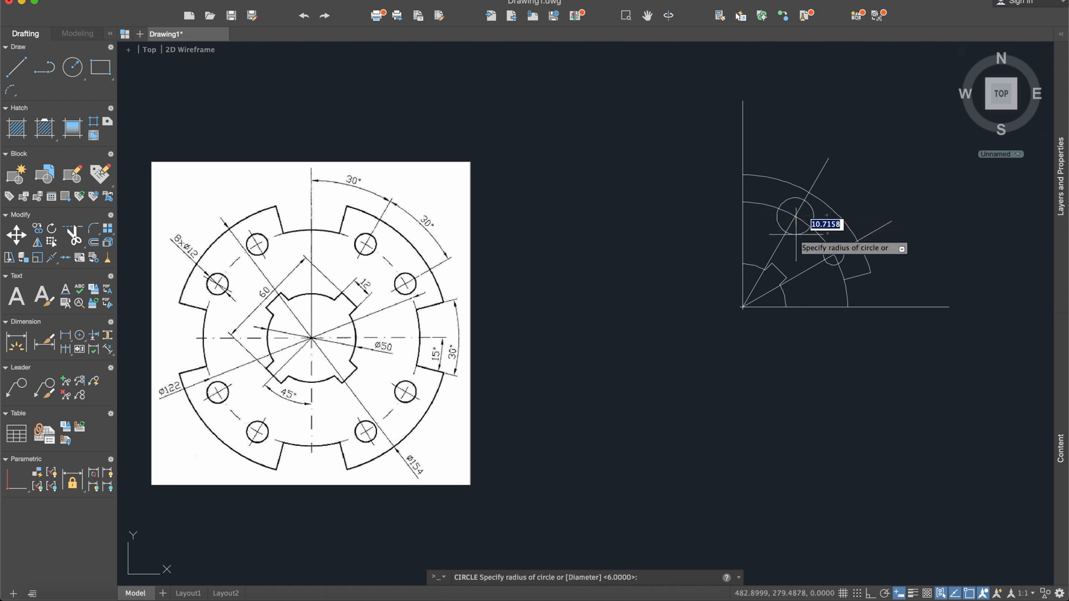
text(6)
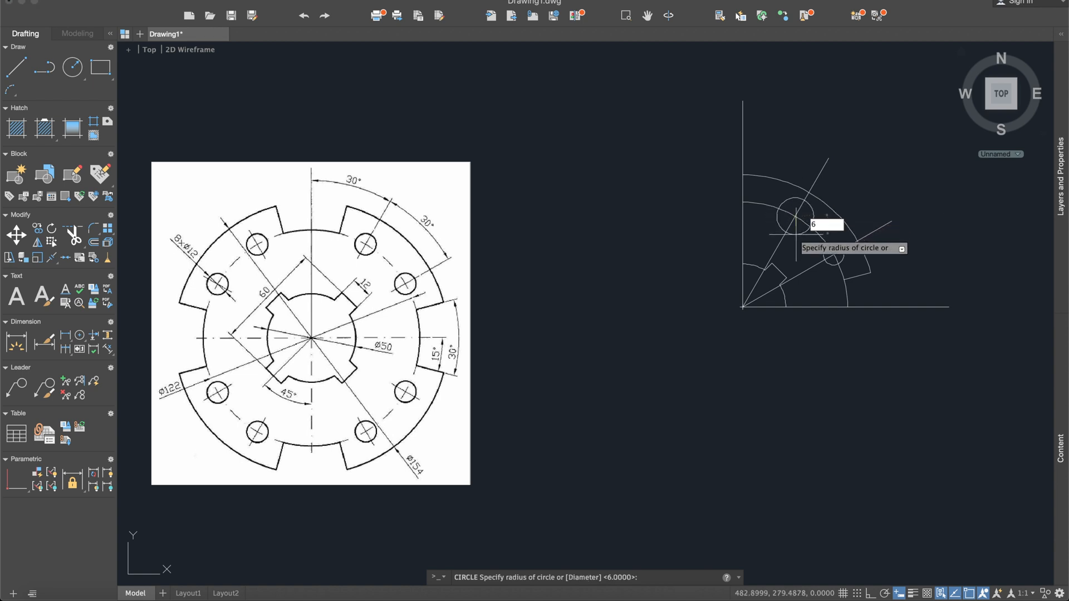
key(Enter)
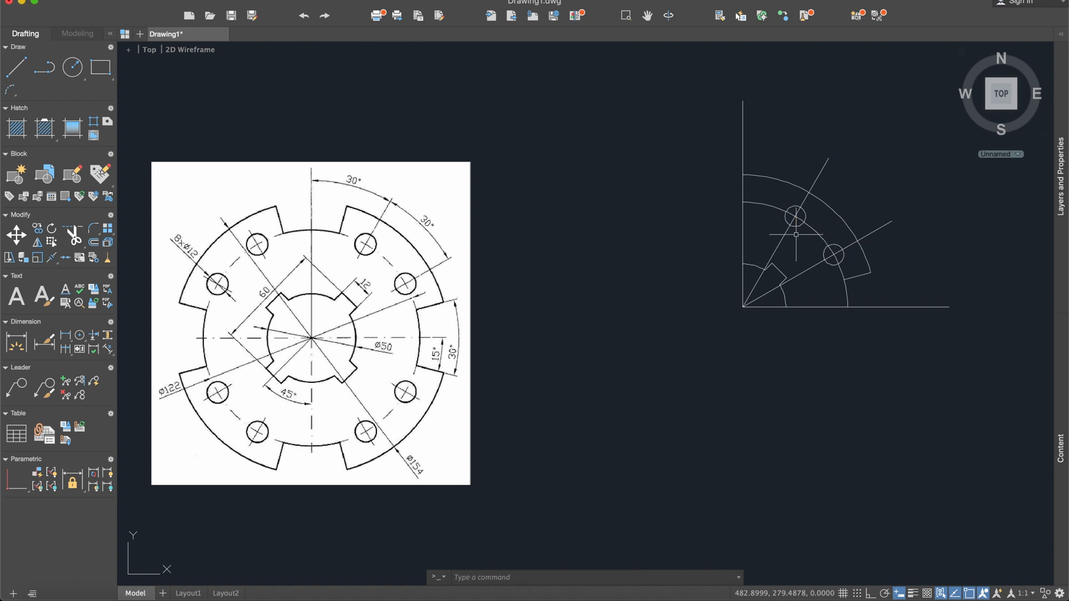
mouse_move(816, 200)
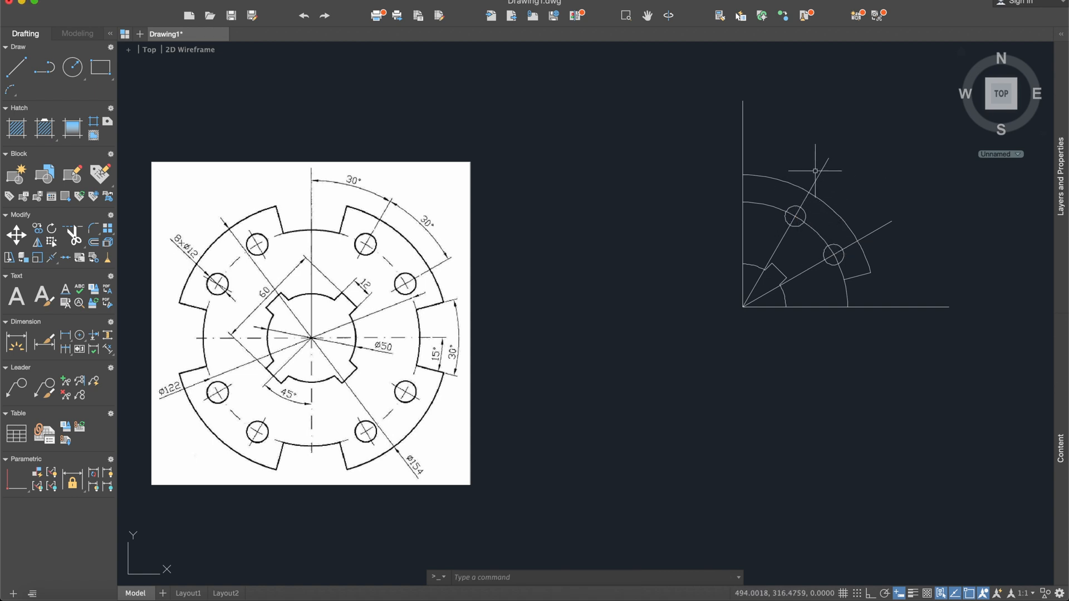
click(787, 234)
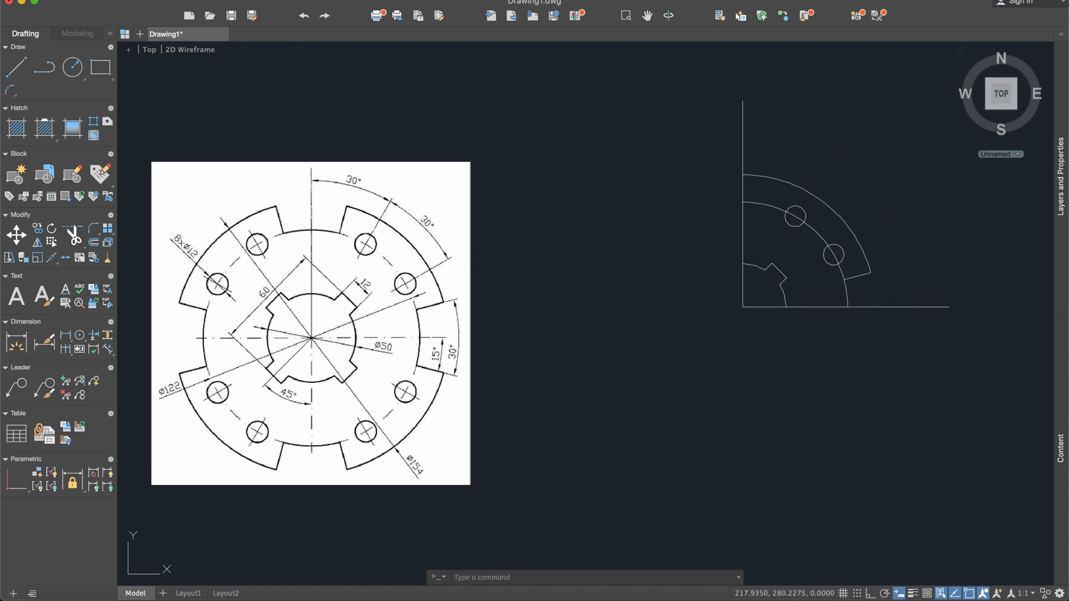
- Draw another 100-unit slot edge line from the flange centre
click(15, 67)
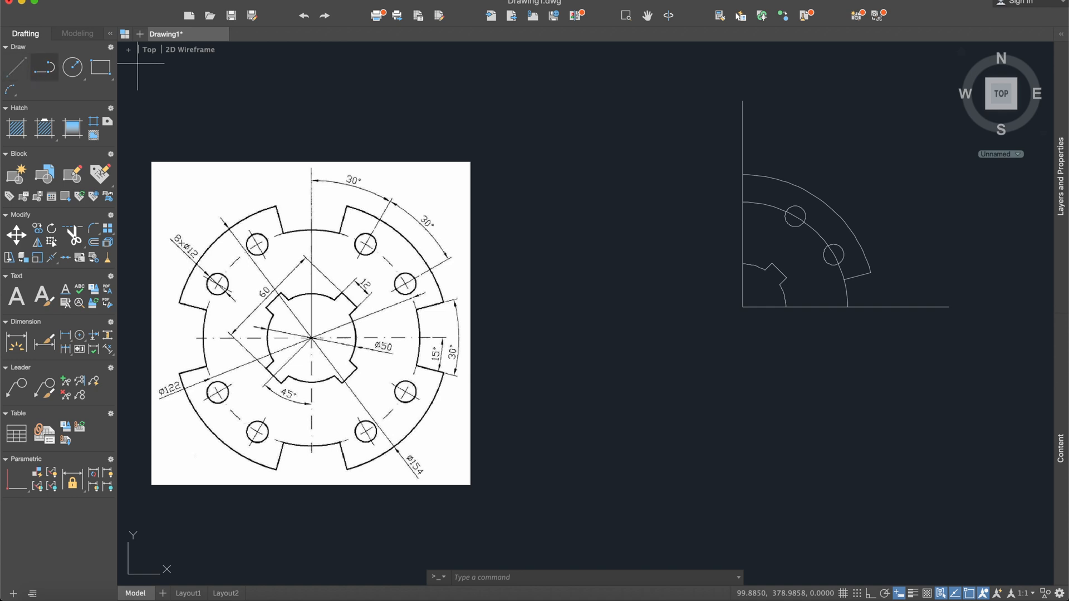
click(13, 67)
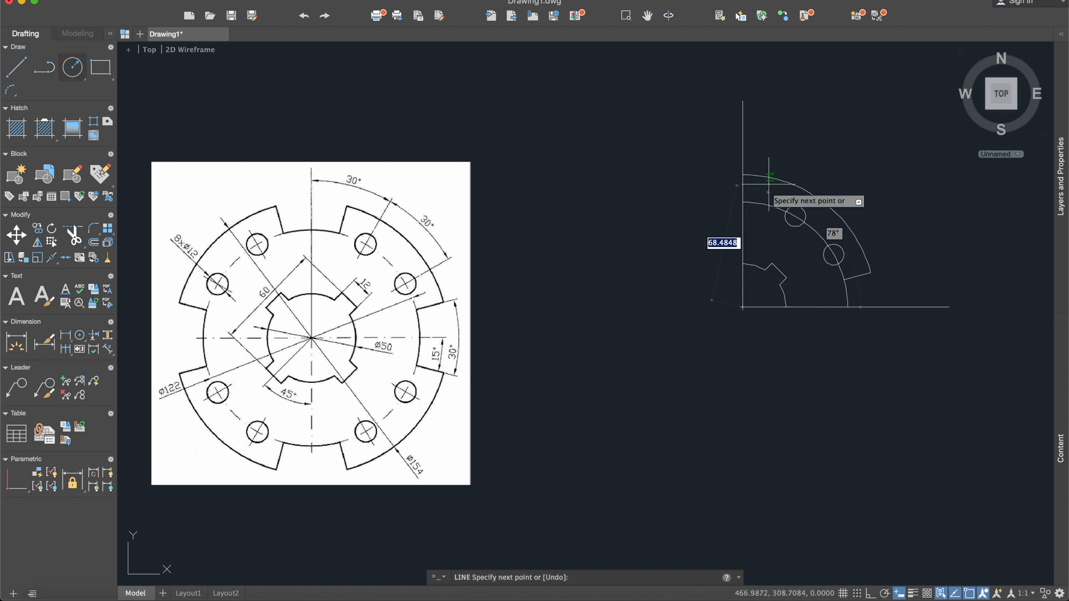
mouse_move(773, 119)
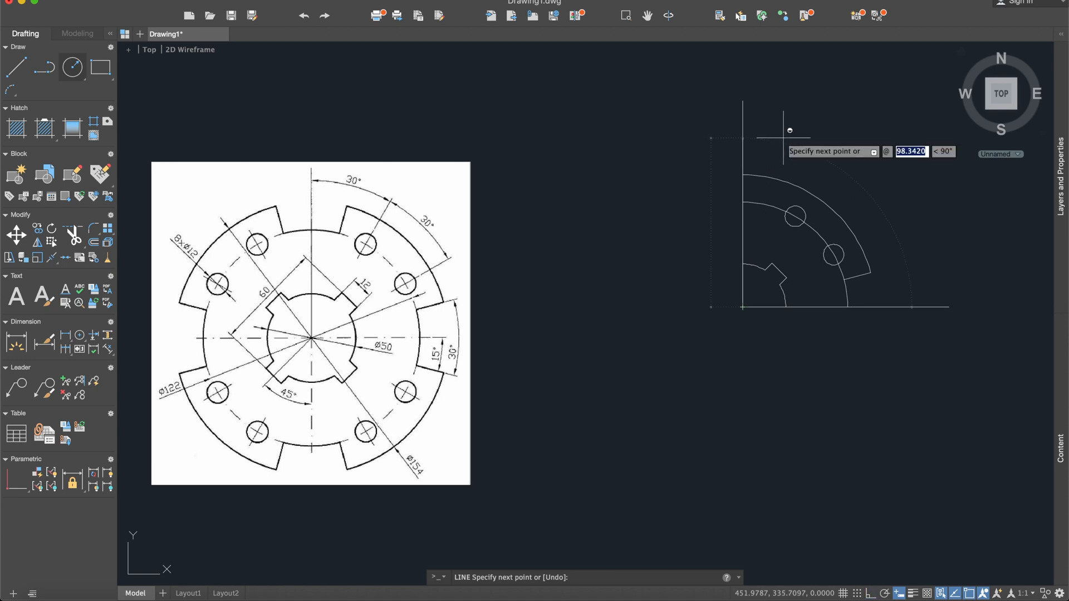
text(100)
click(943, 152)
text(7)
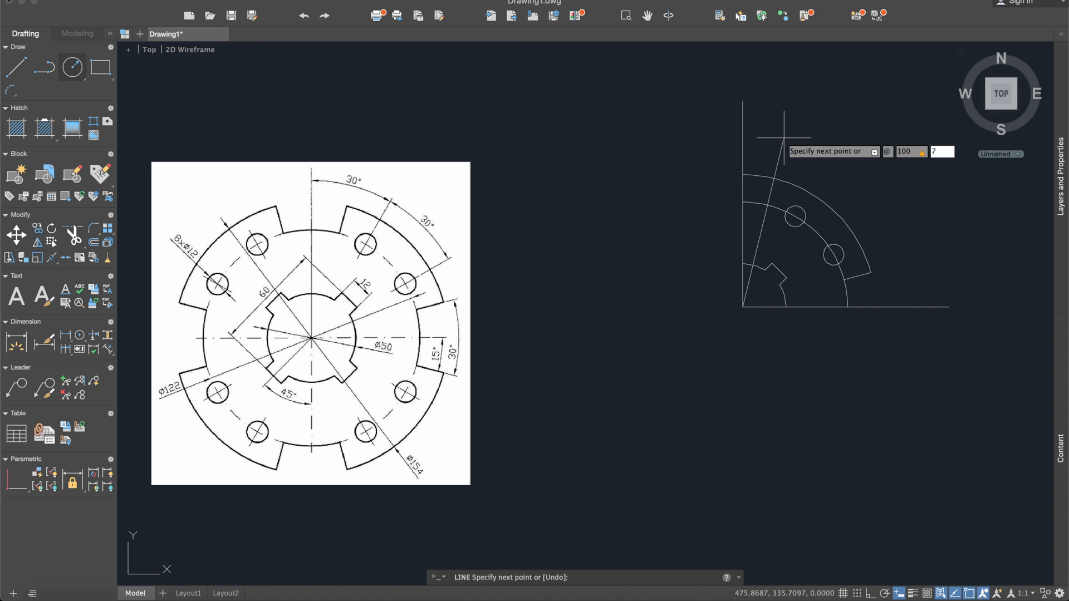
key(Escape)
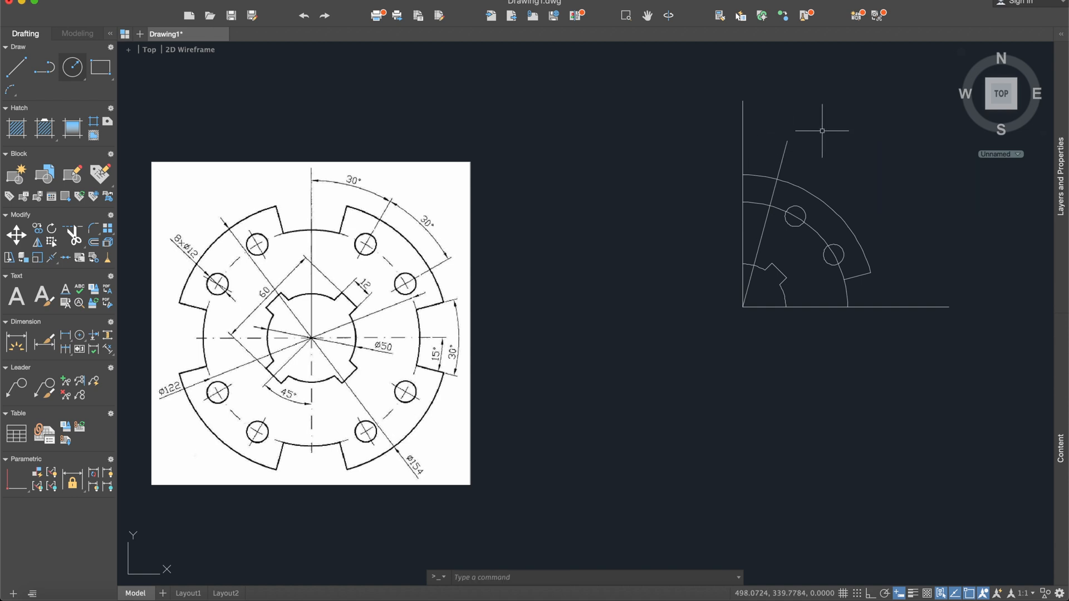
mouse_move(816, 141)
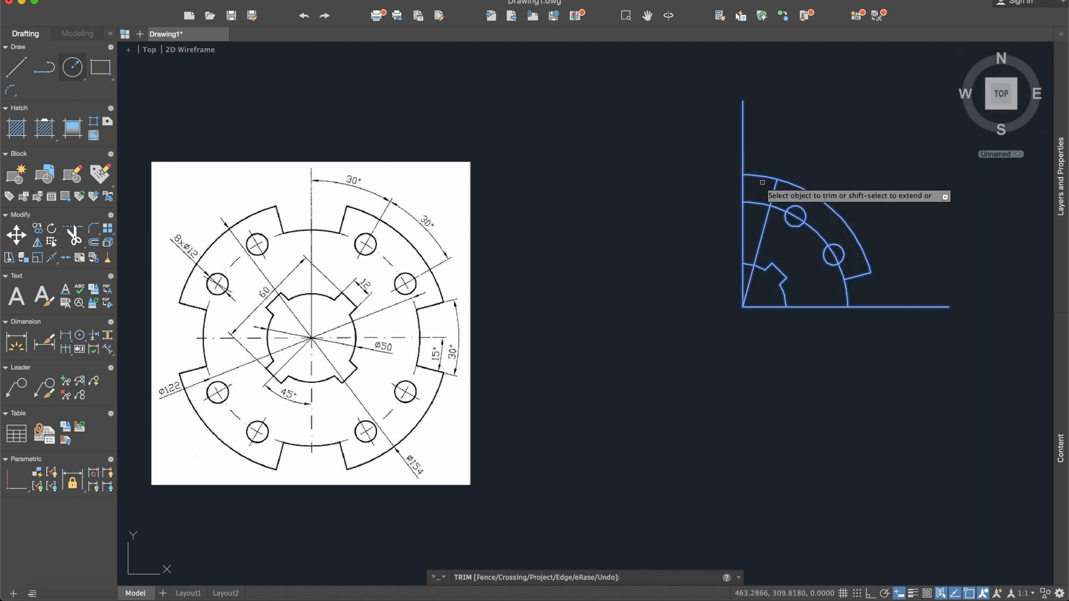
- Trim the outer rim arc at the slot, using all geometry as cutting edges
click(791, 217)
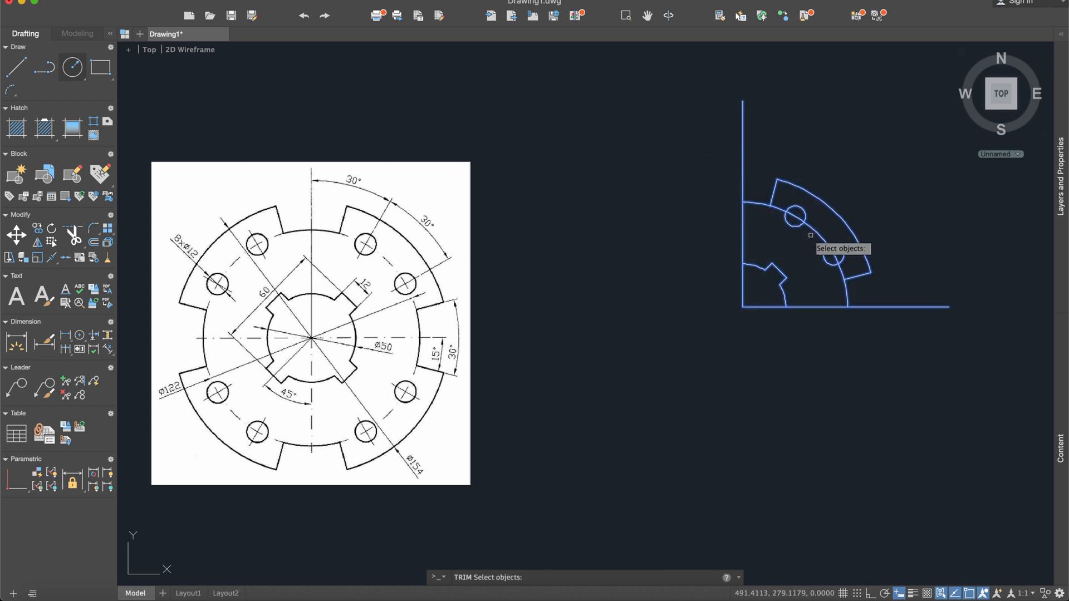
click(843, 271)
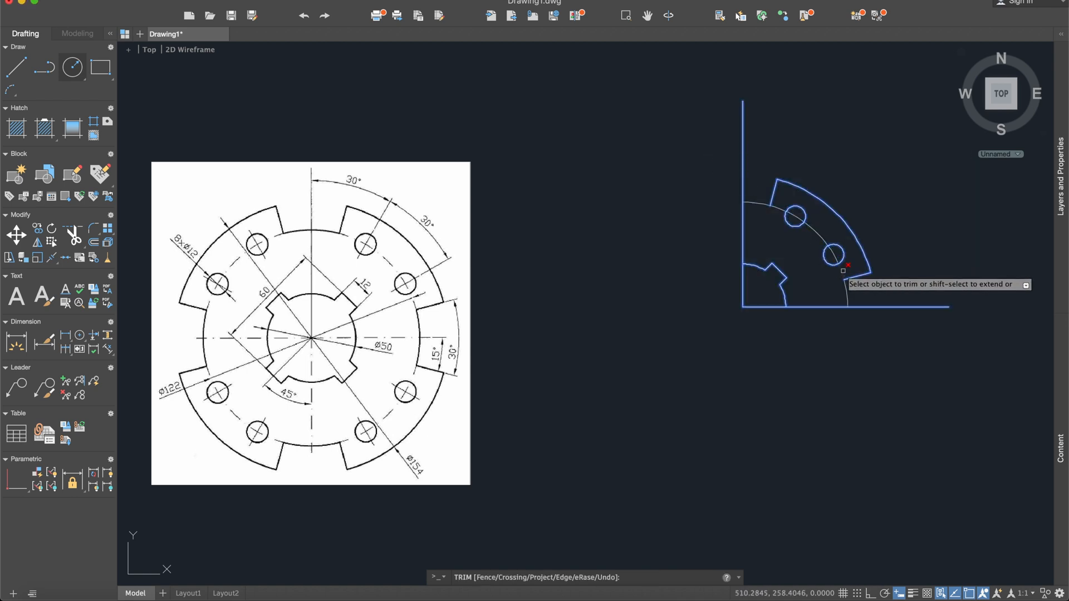
click(842, 271)
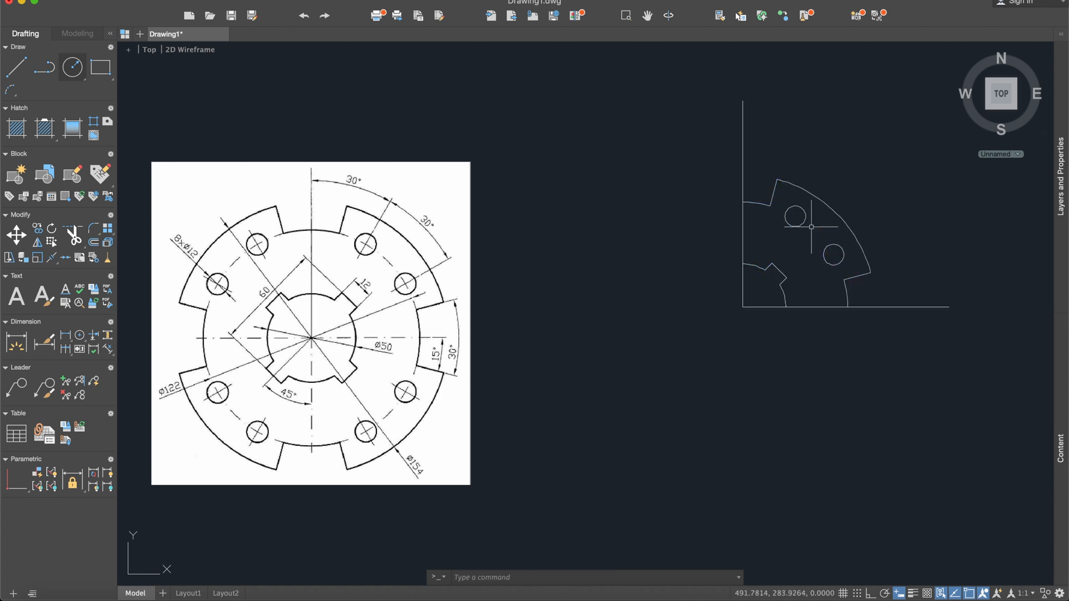
mouse_move(865, 372)
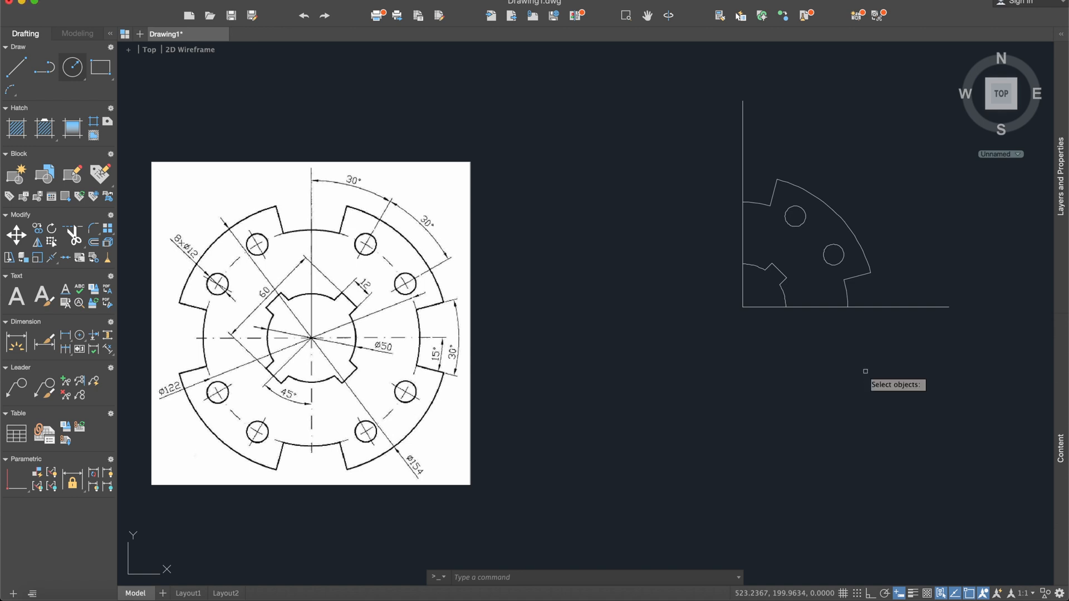
- Mirror the traced quarter across the horizontal axis, keeping the source, to form the right half
drag(865, 370, 775, 152)
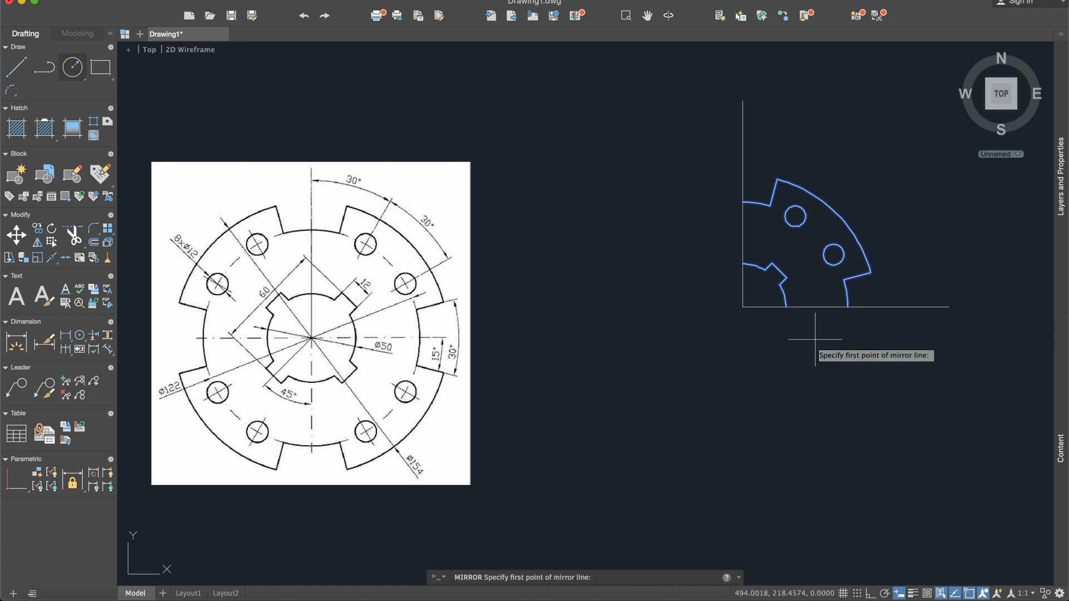
mouse_move(679, 436)
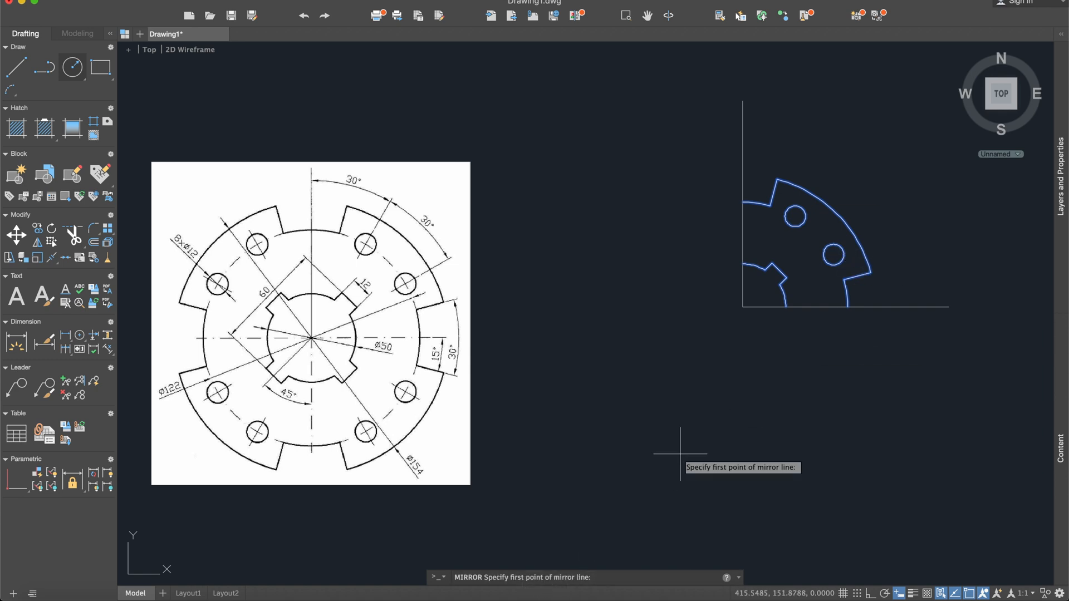
mouse_move(743, 307)
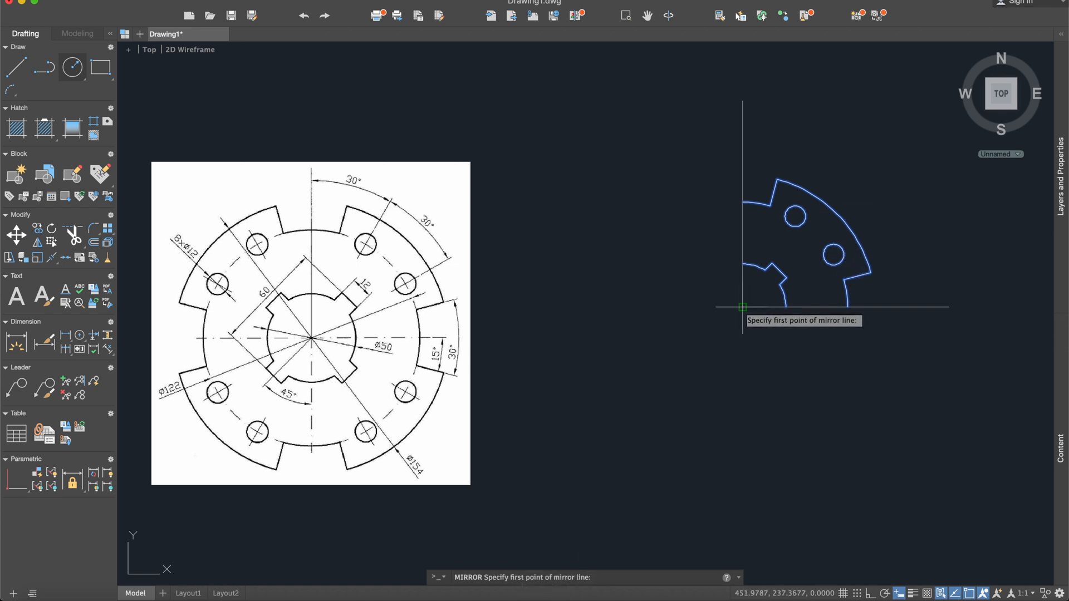
click(743, 307)
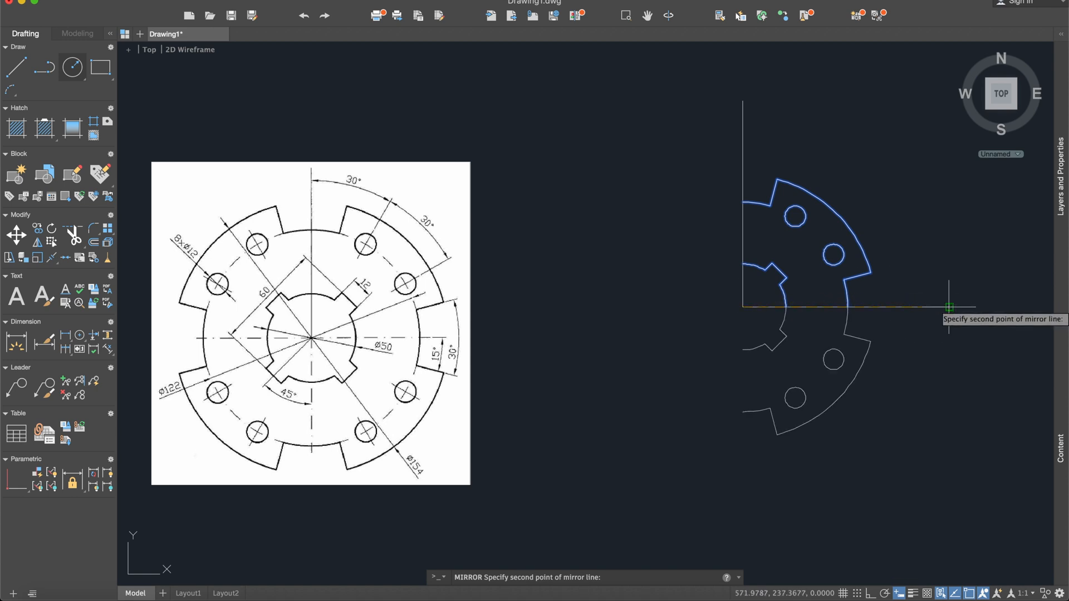
click(950, 308)
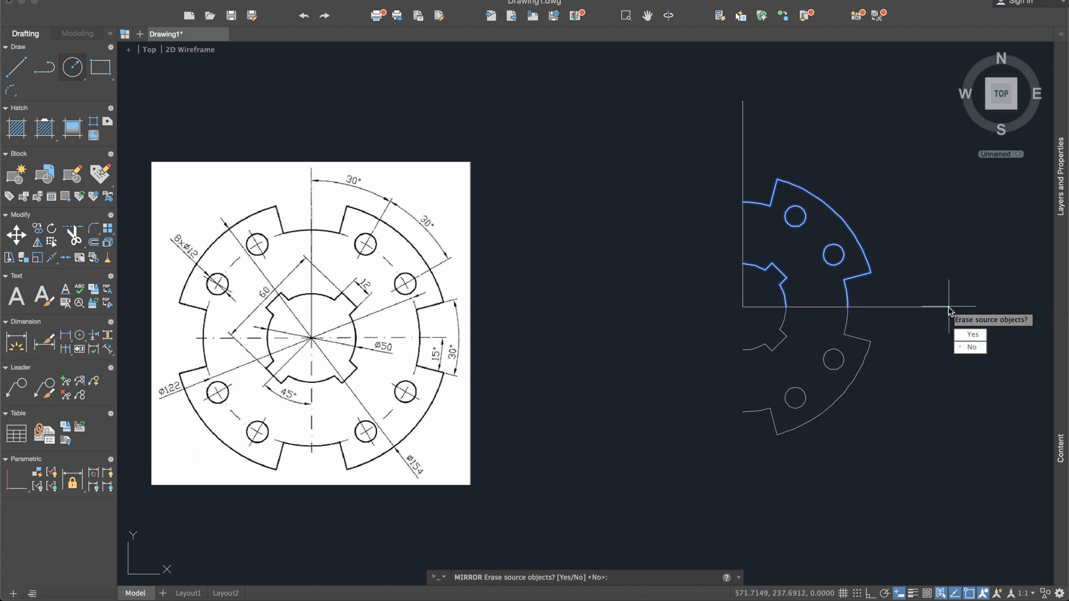
click(971, 348)
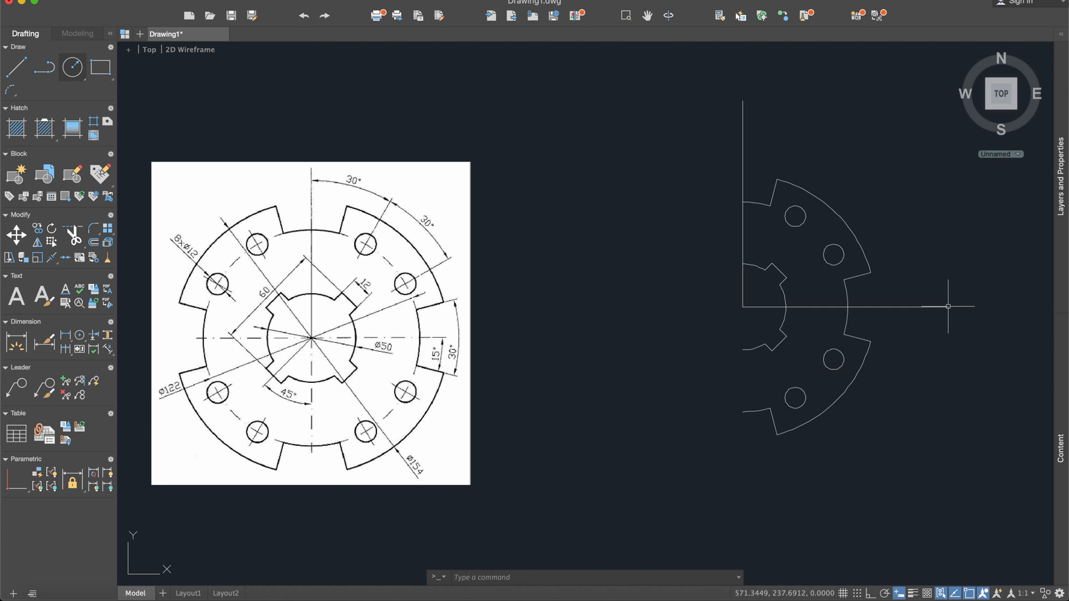
mouse_move(929, 308)
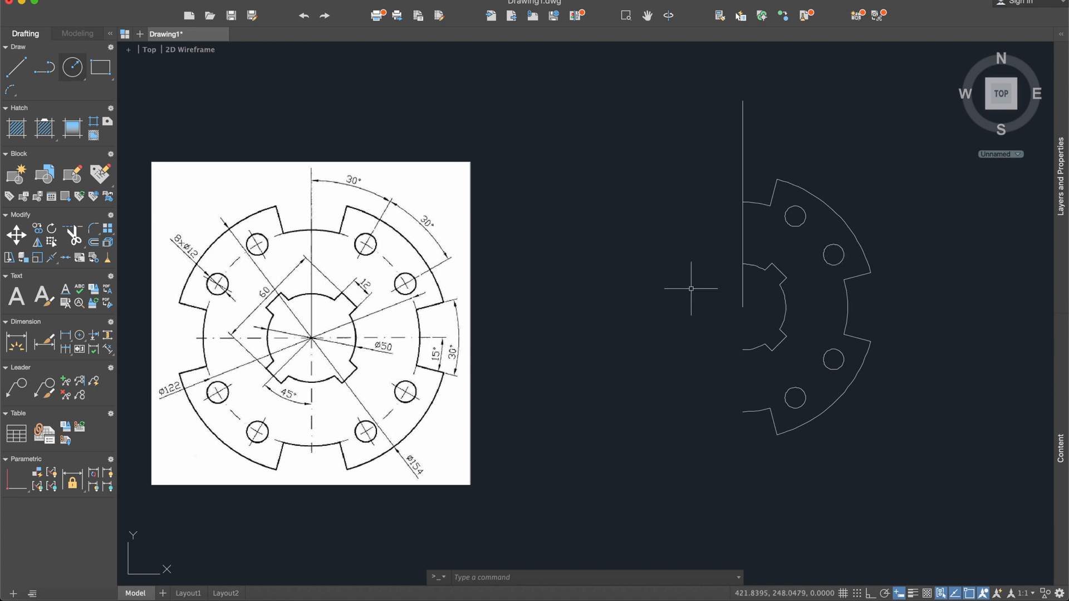
- Draw a vertical axis at the centre and mirror the right half across it, keeping the source
click(15, 67)
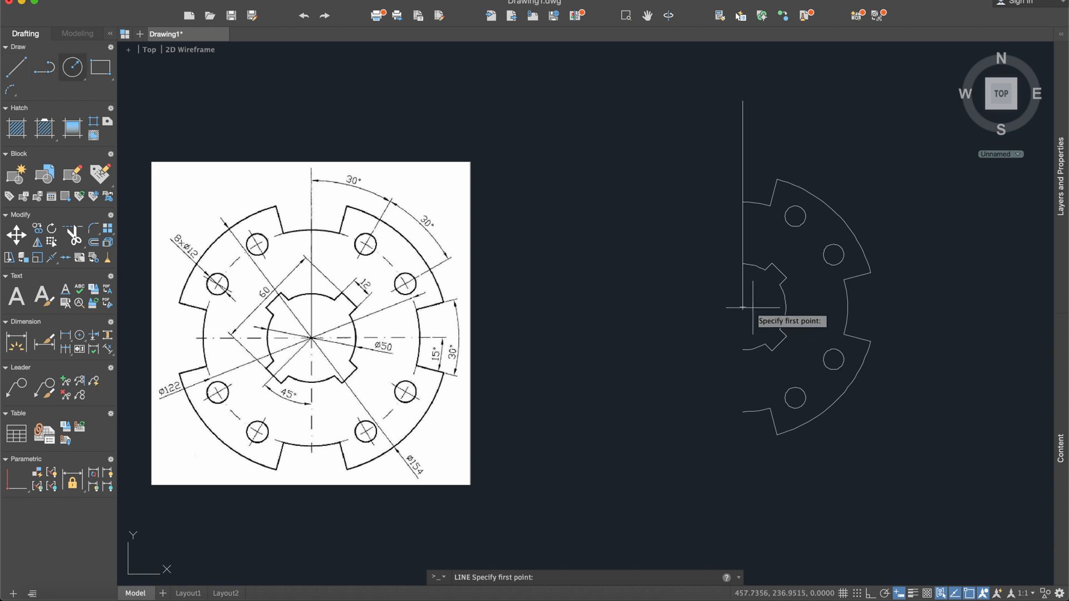
click(742, 306)
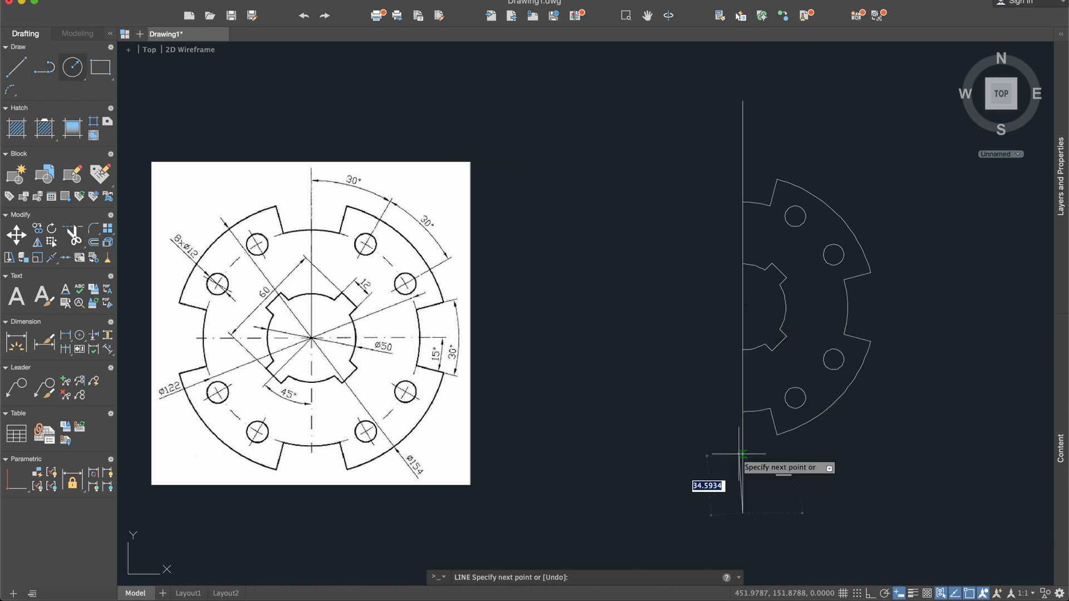
text(miro)
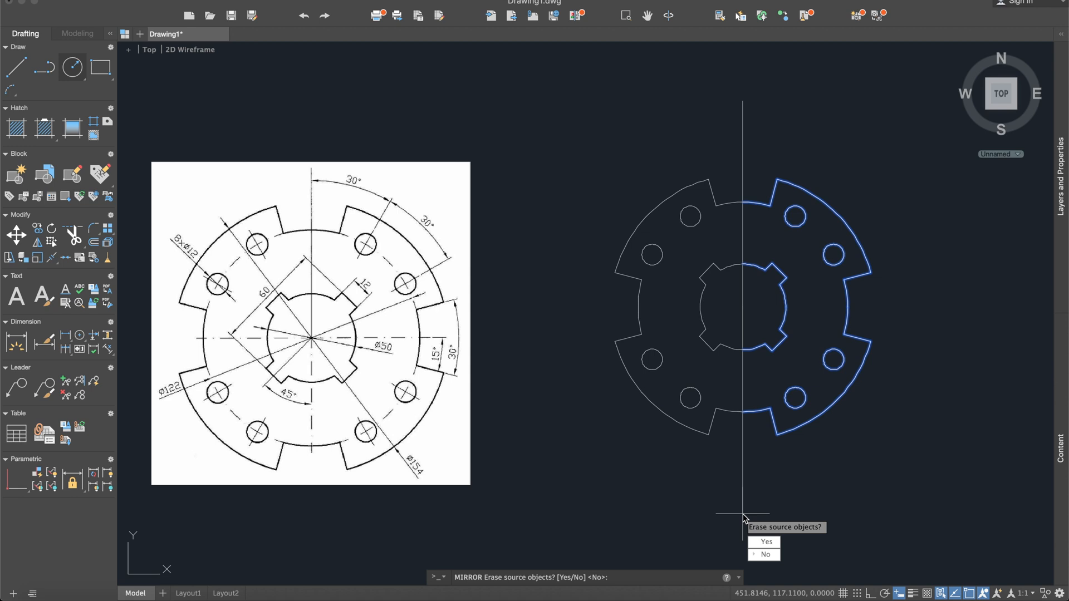
click(765, 555)
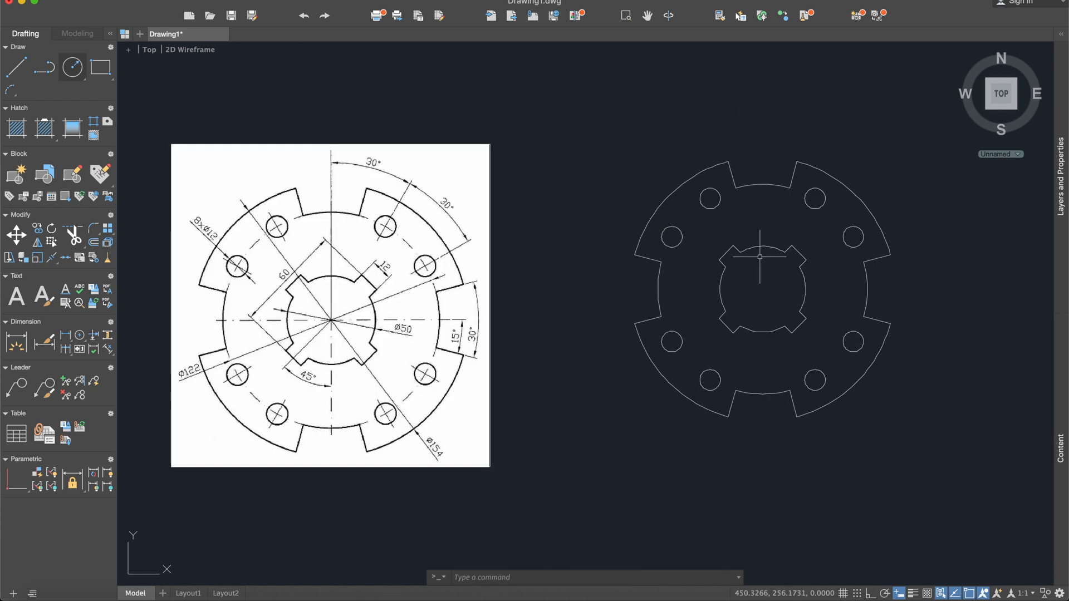
mouse_move(938, 351)
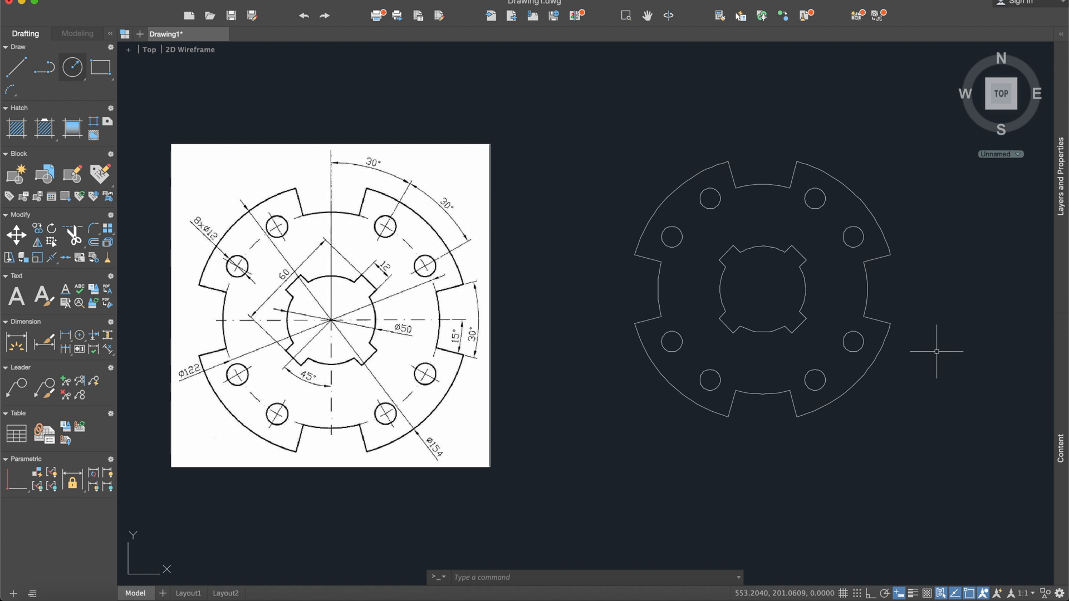